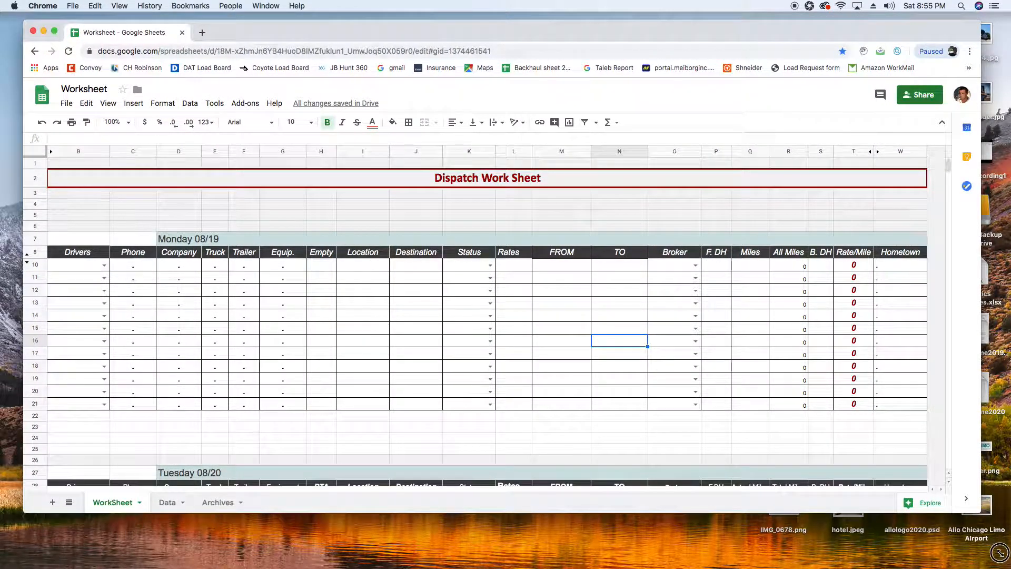
scroll(down, 3)
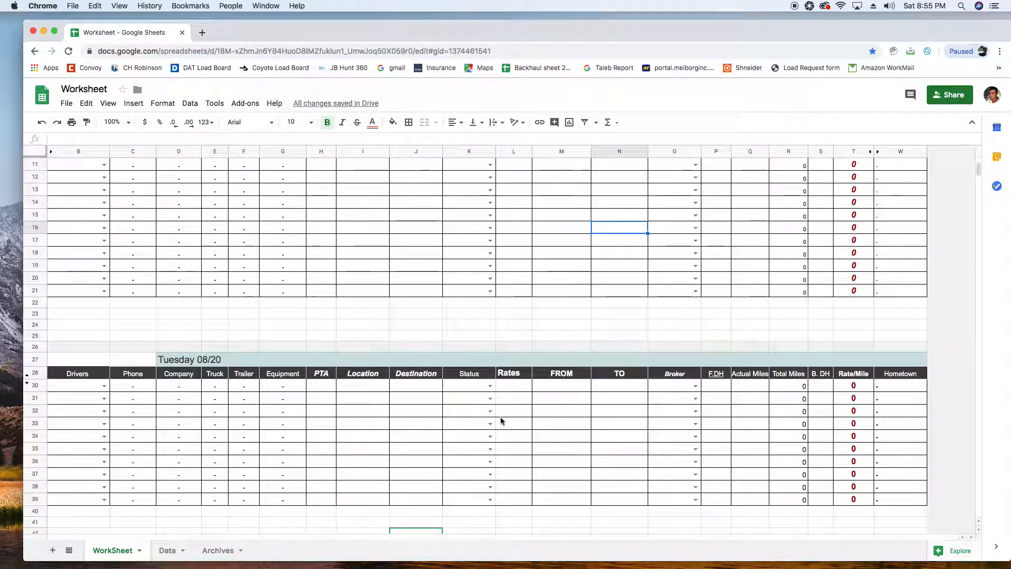
scroll(up, 3)
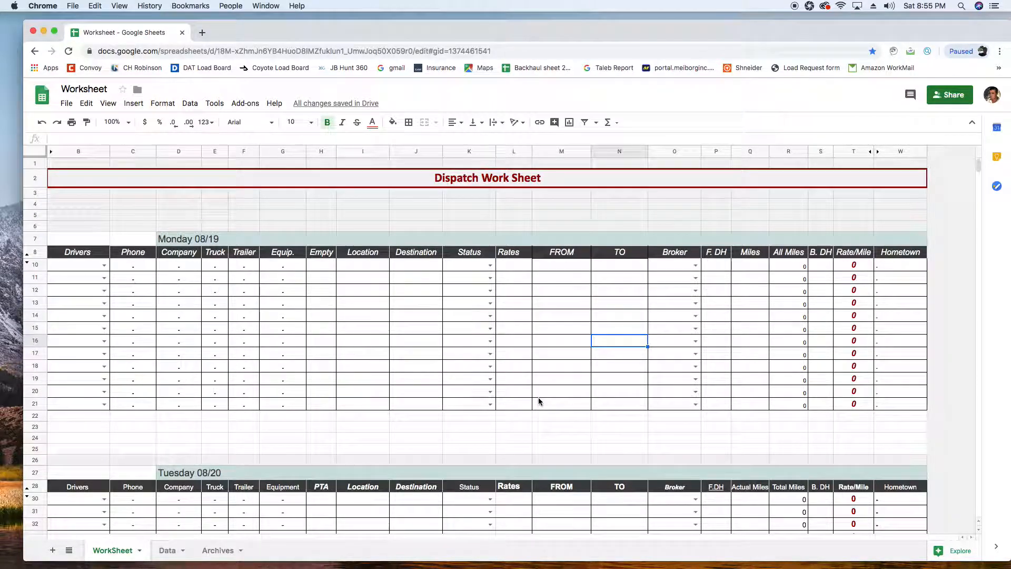
scroll(down, 3)
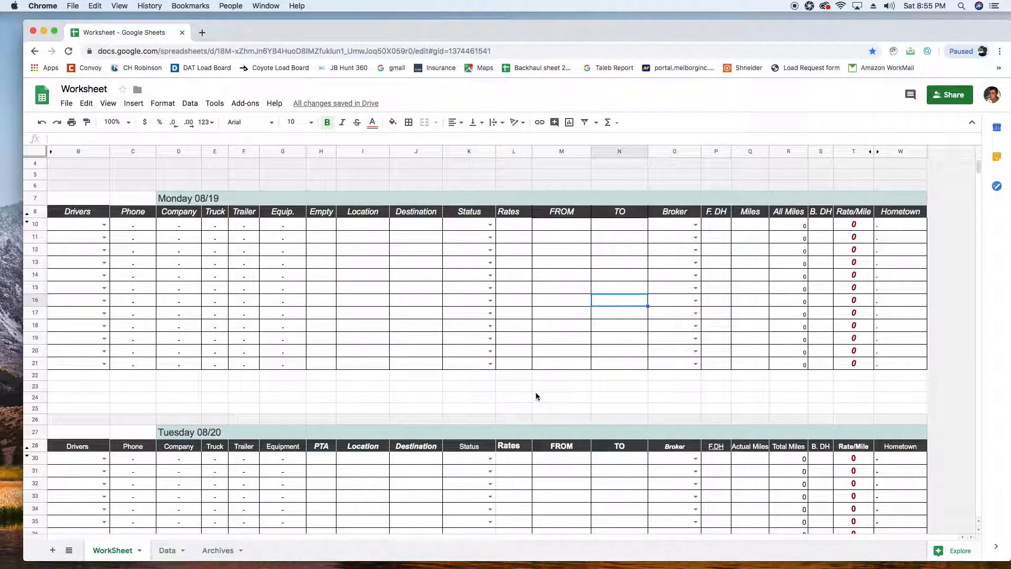
scroll(up, 3)
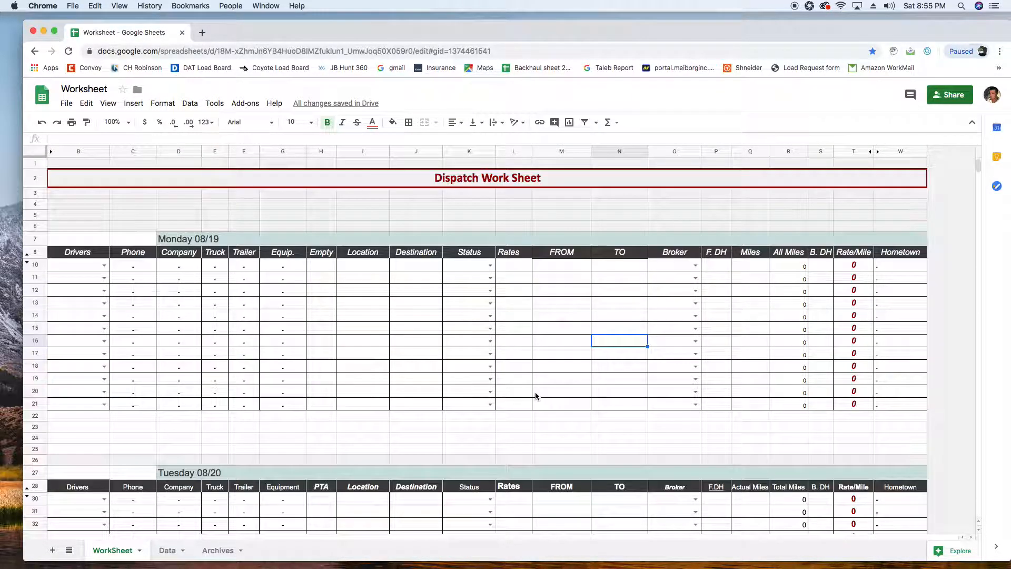
scroll(down, 3)
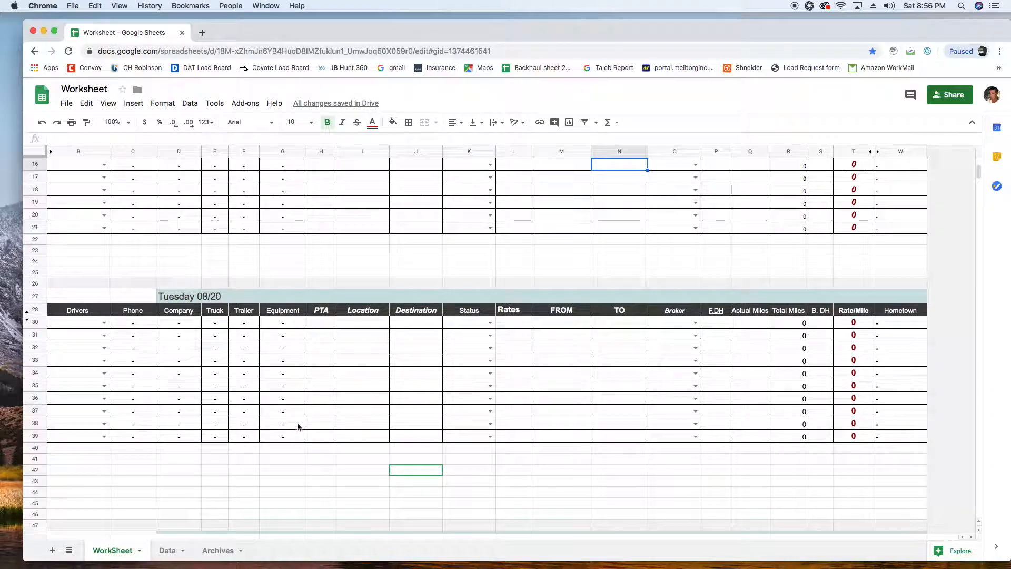
scroll(up, 3)
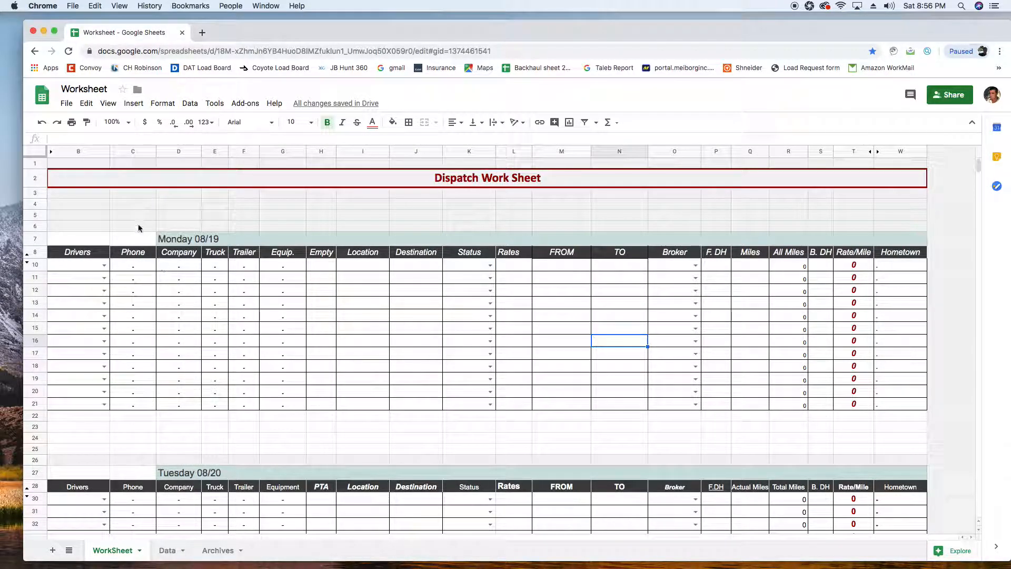
scroll(down, 3)
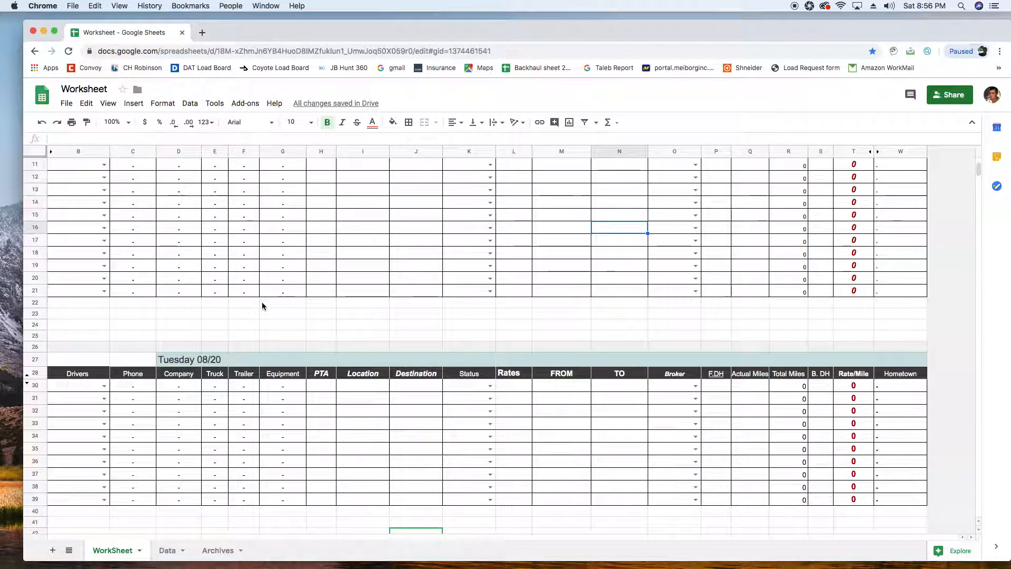
scroll(down, 3)
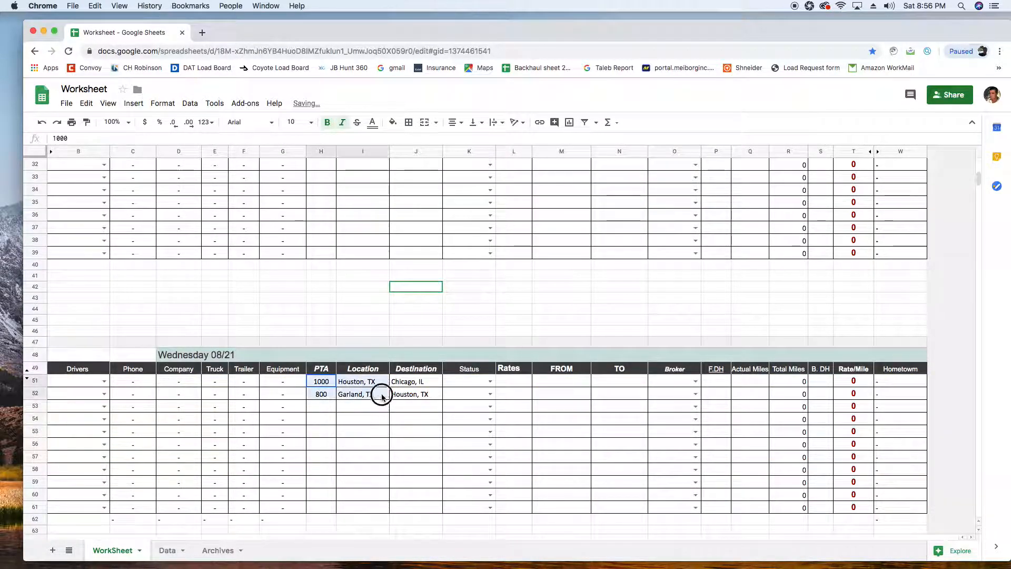
scroll(down, 3)
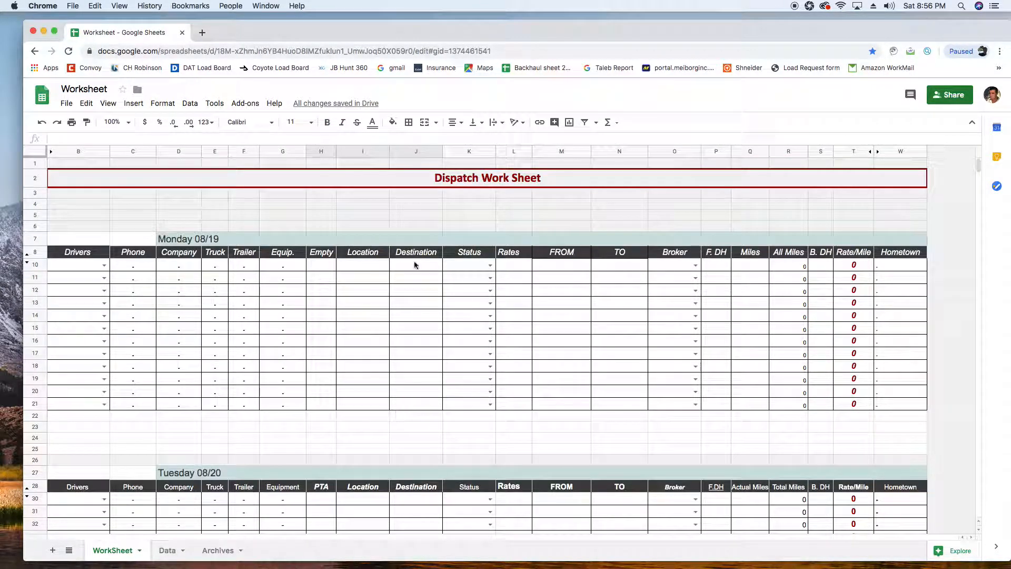
click(78, 215)
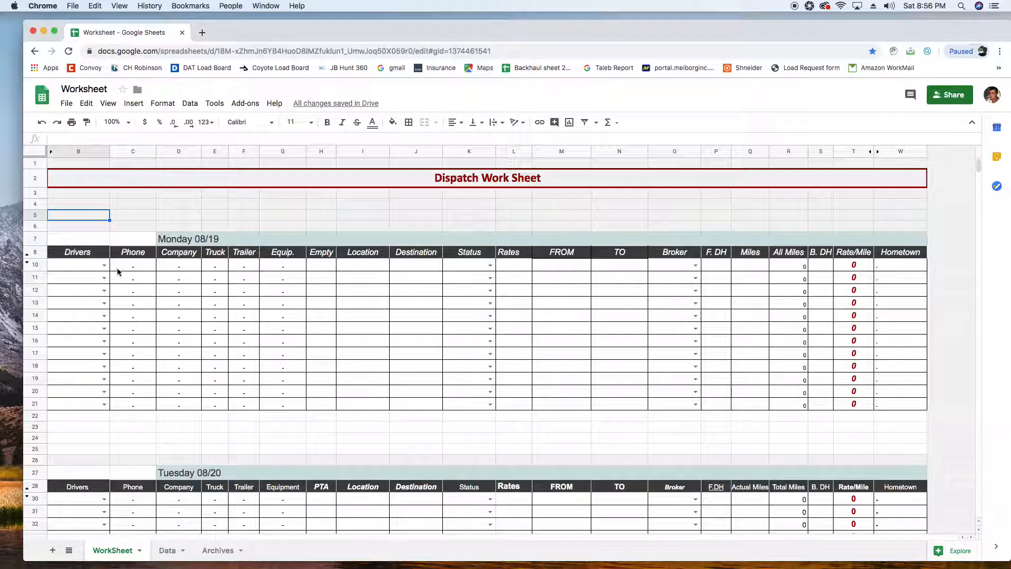
click(77, 264)
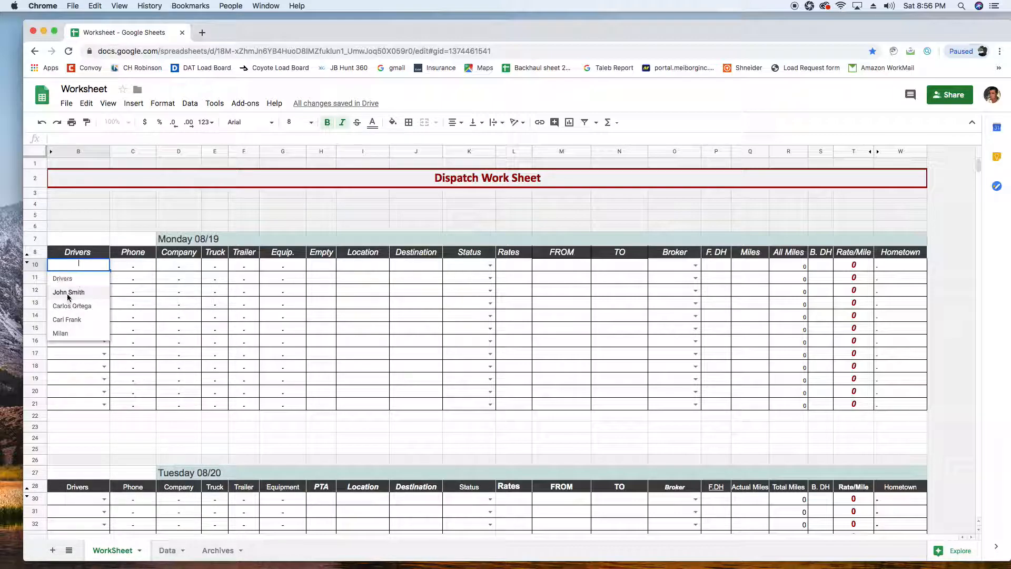
click(68, 291)
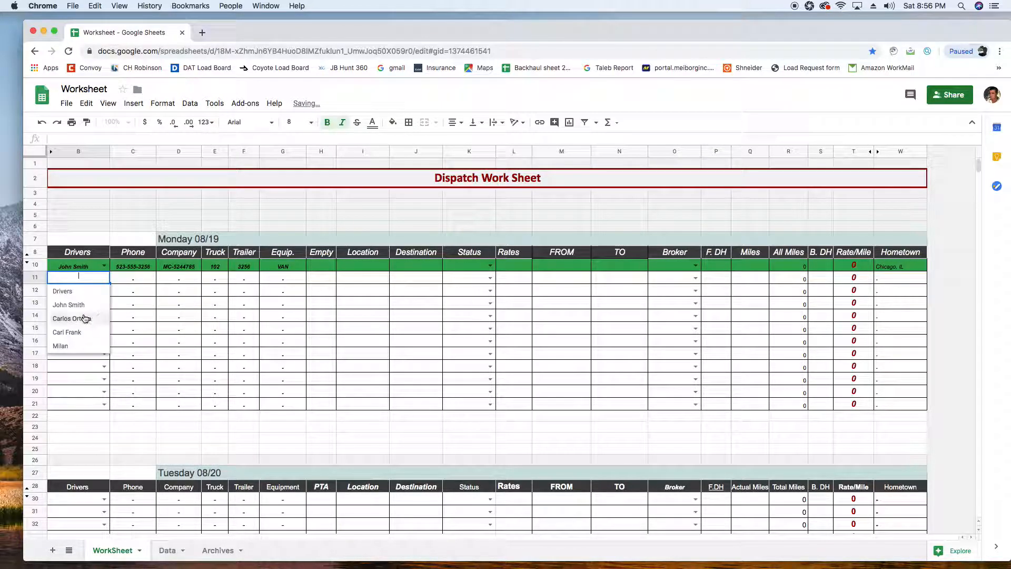
click(72, 318)
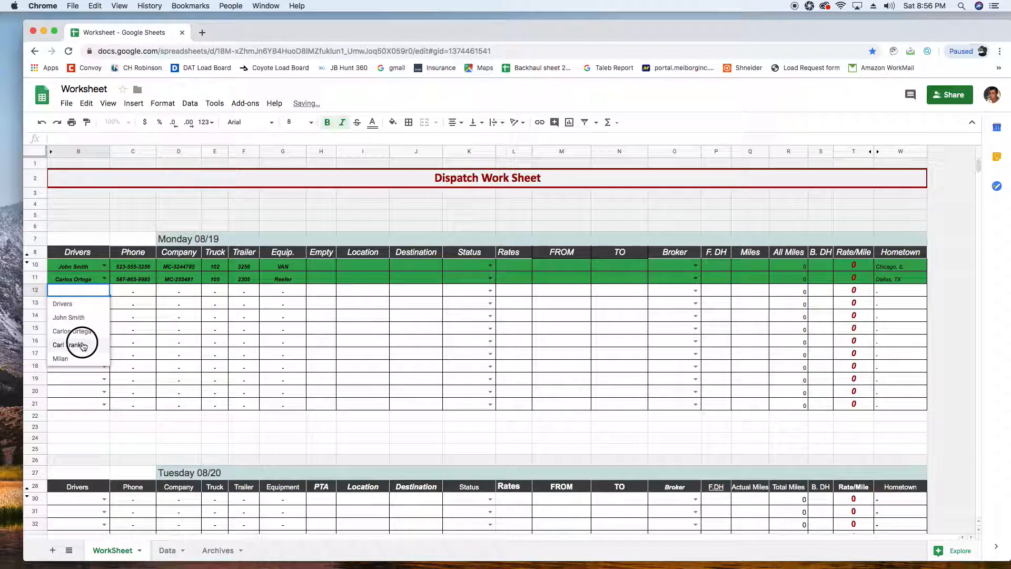
click(61, 344)
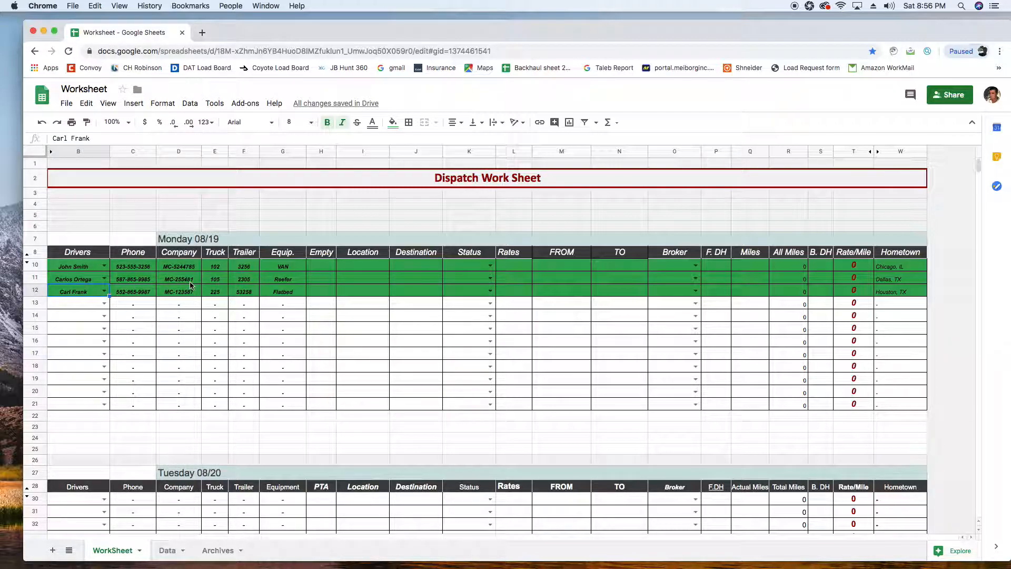
mouse_move(179, 316)
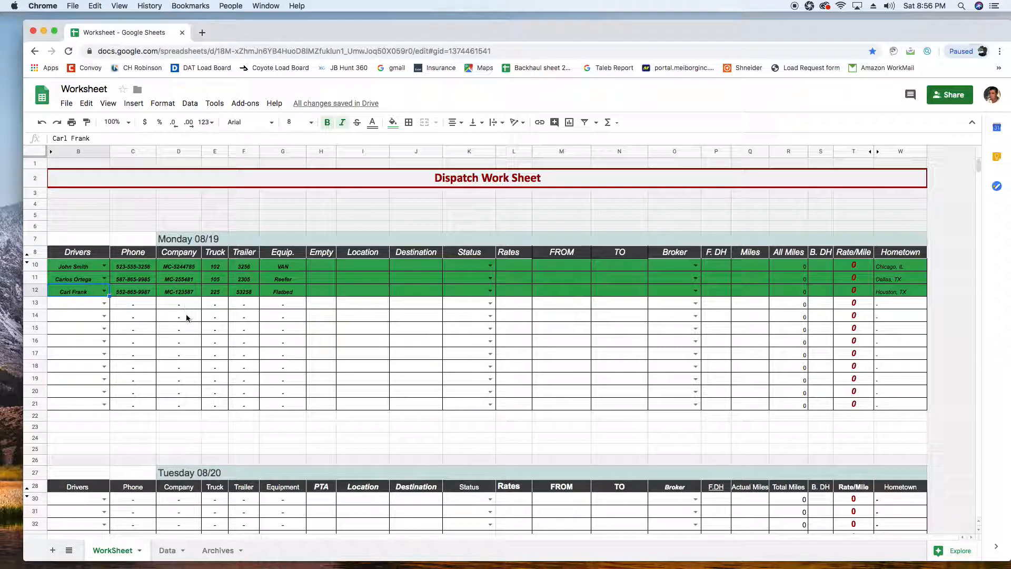
mouse_move(170, 315)
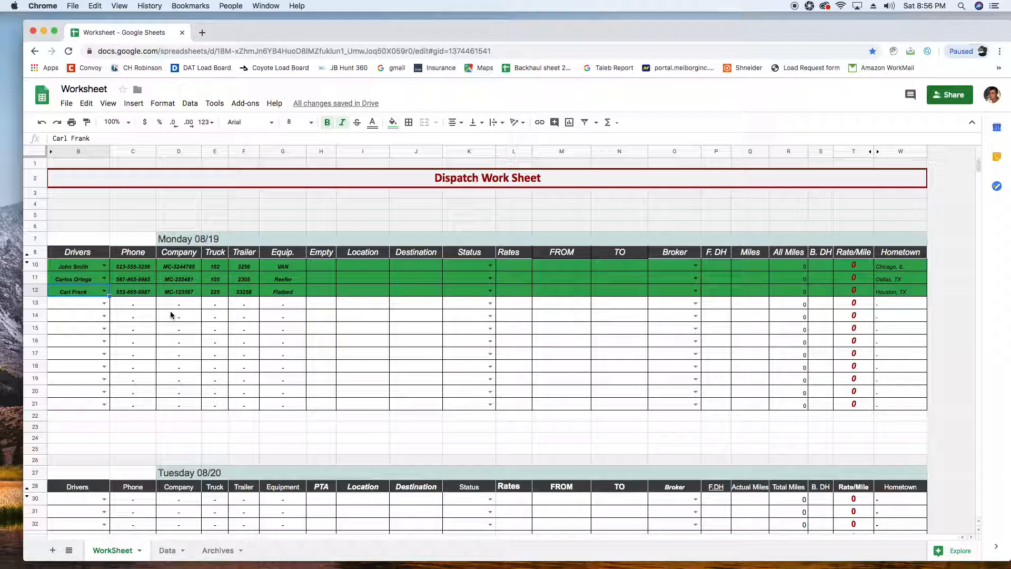
click(320, 266)
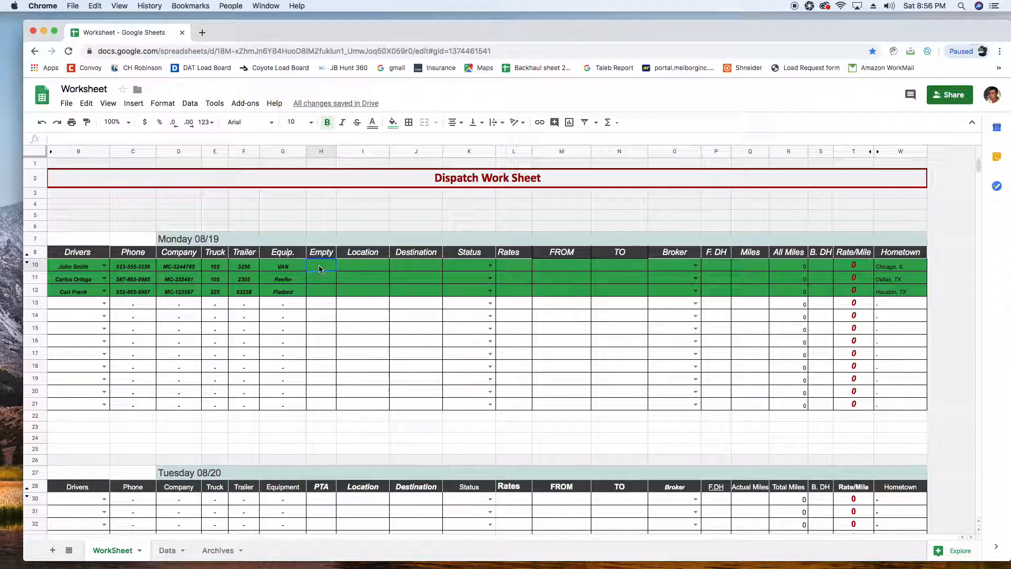
text(0800)
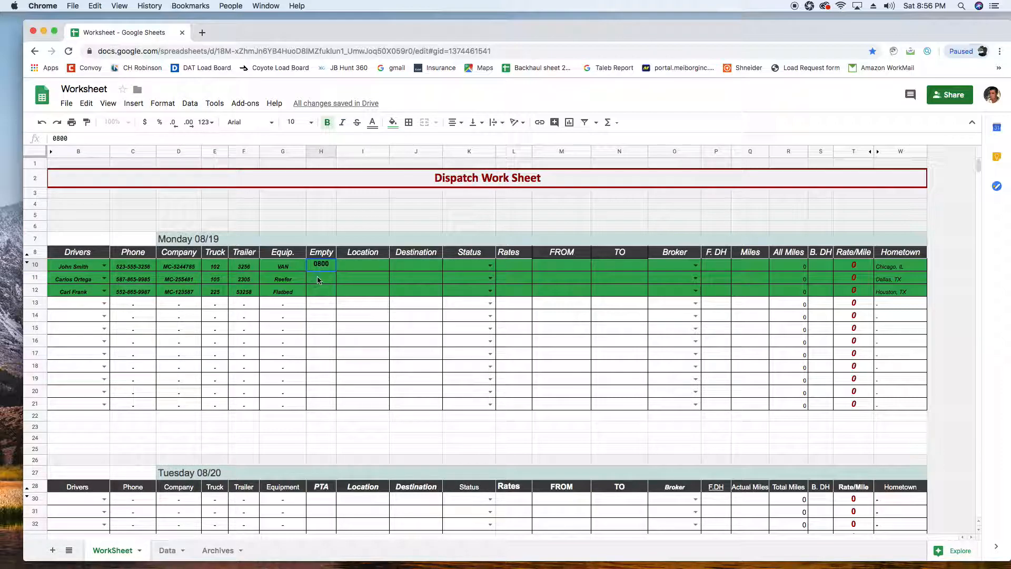
text(1000)
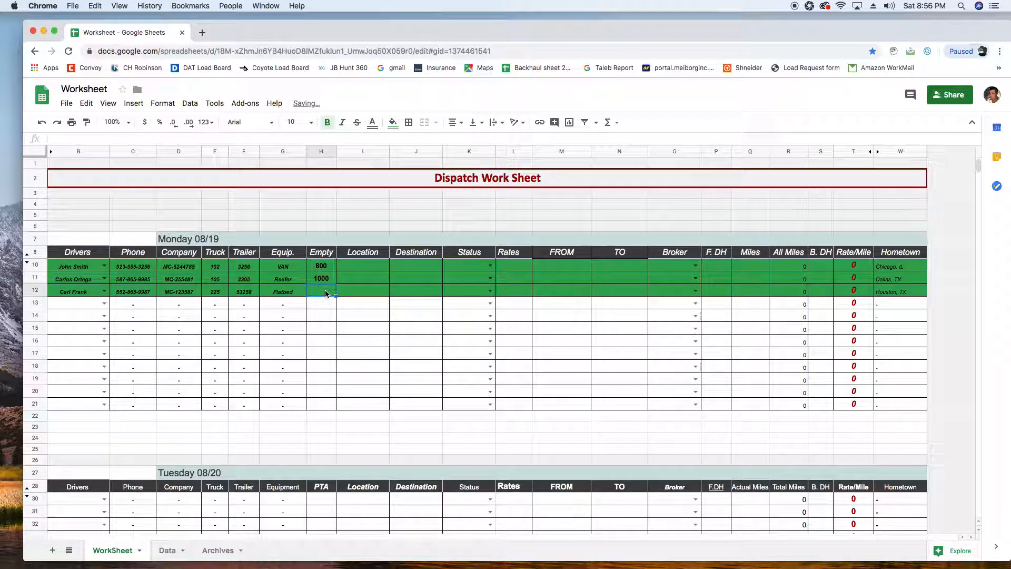
text(1200)
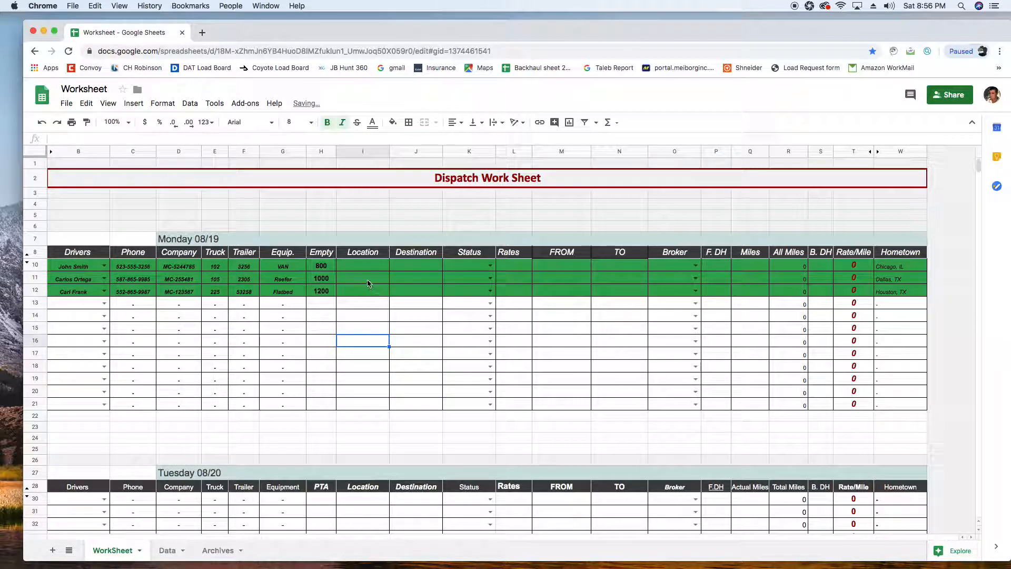
Set the location to Chicago, IL for John Smith and the next Monday driver
click(362, 265)
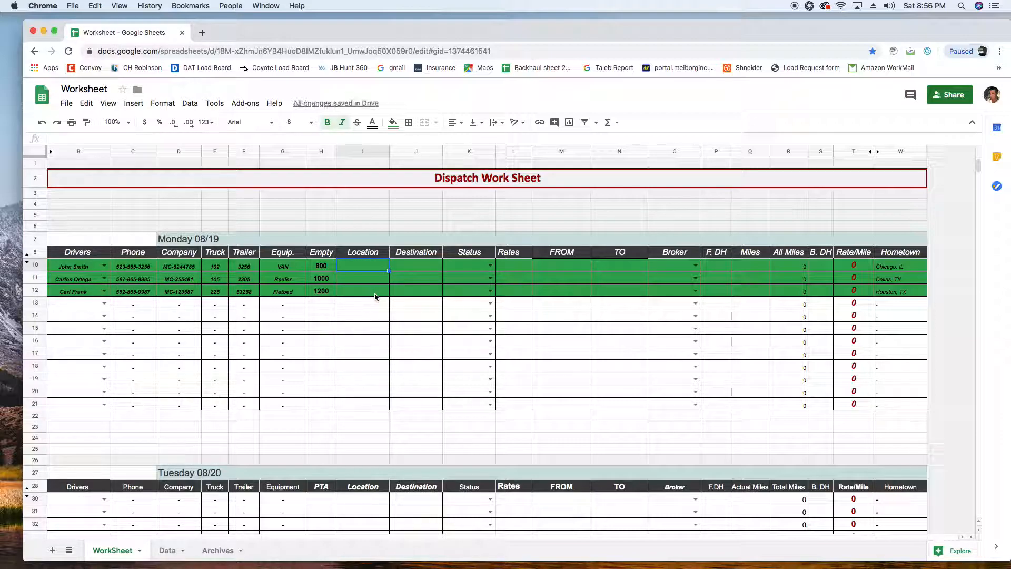
text(Chicago, IL)
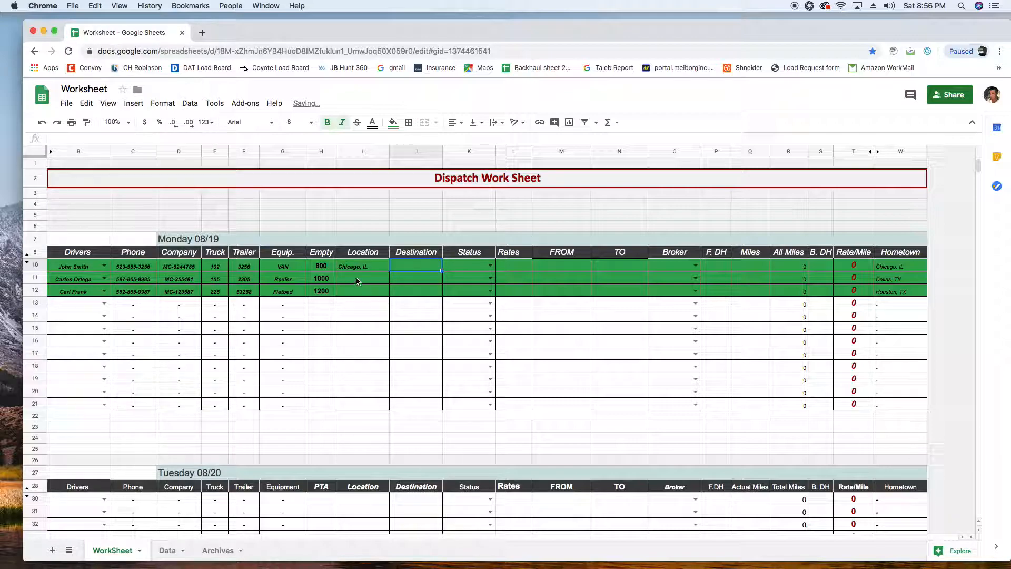
text(Chicago, IL)
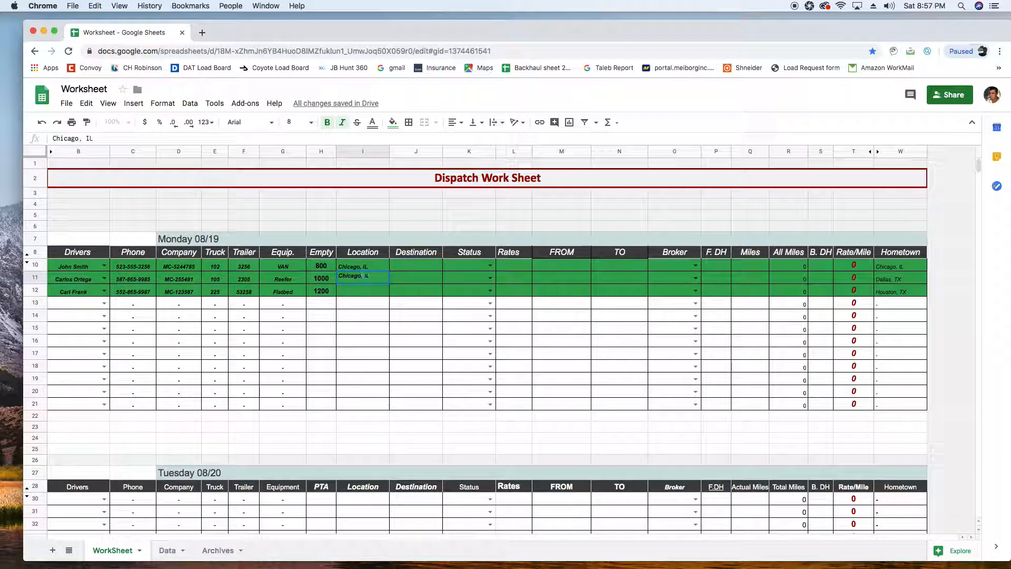
click(415, 278)
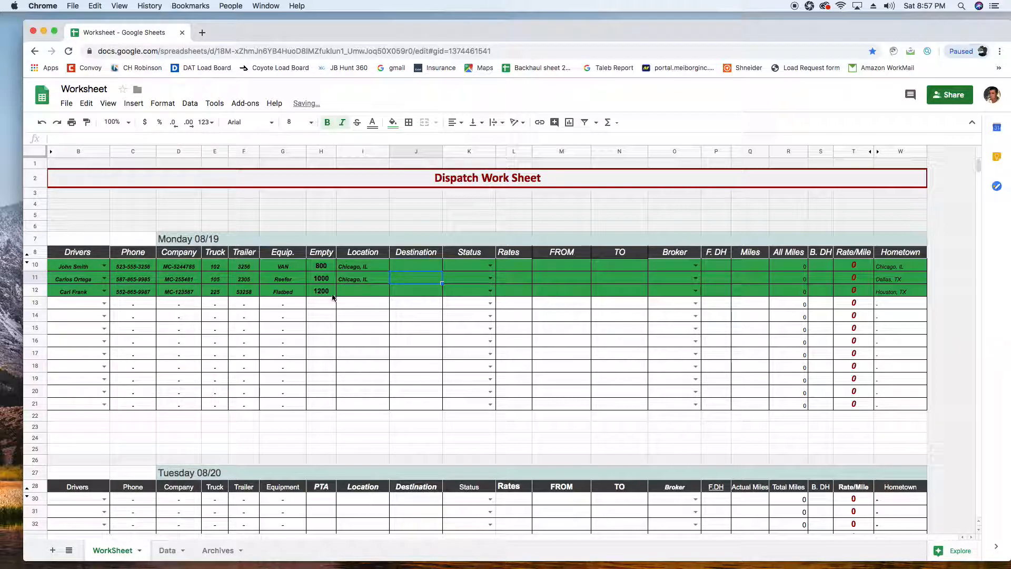
text(Chicago, IL)
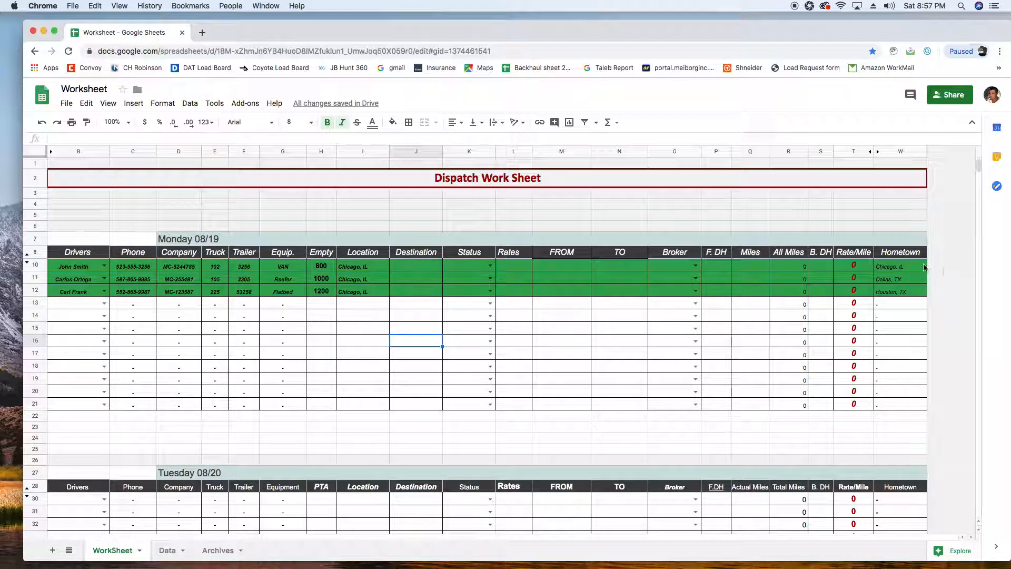
click(900, 267)
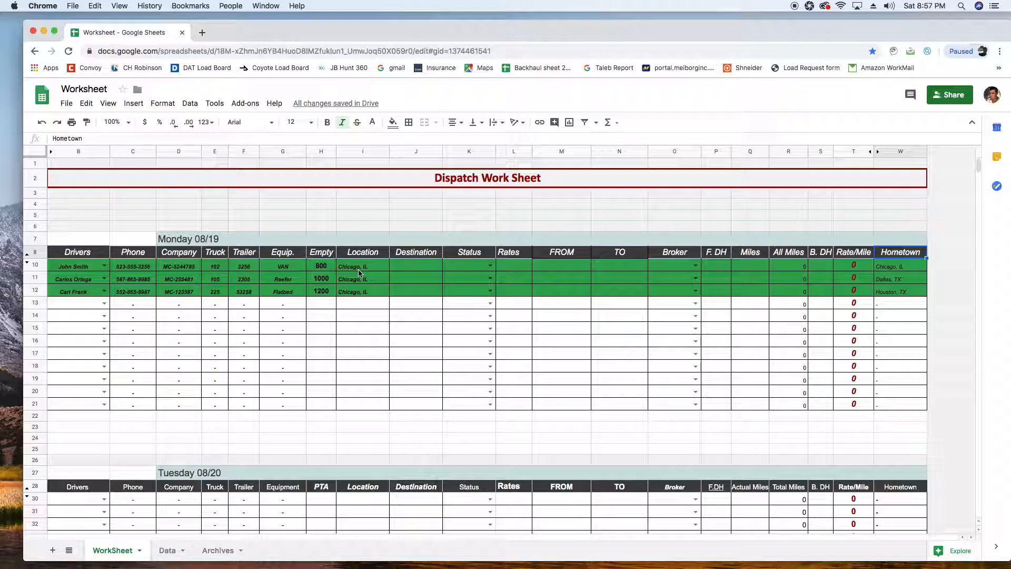
click(415, 266)
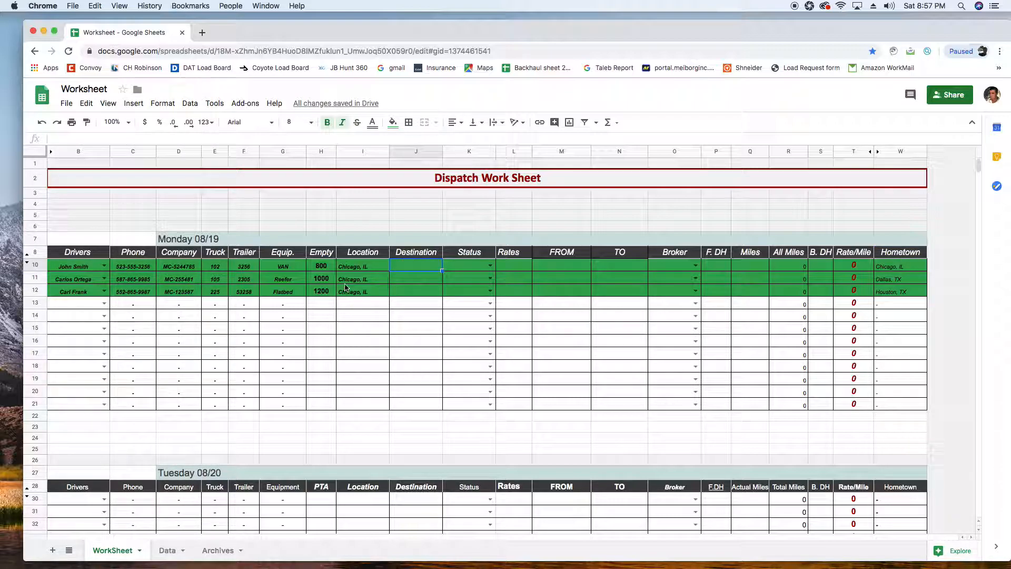
click(363, 278)
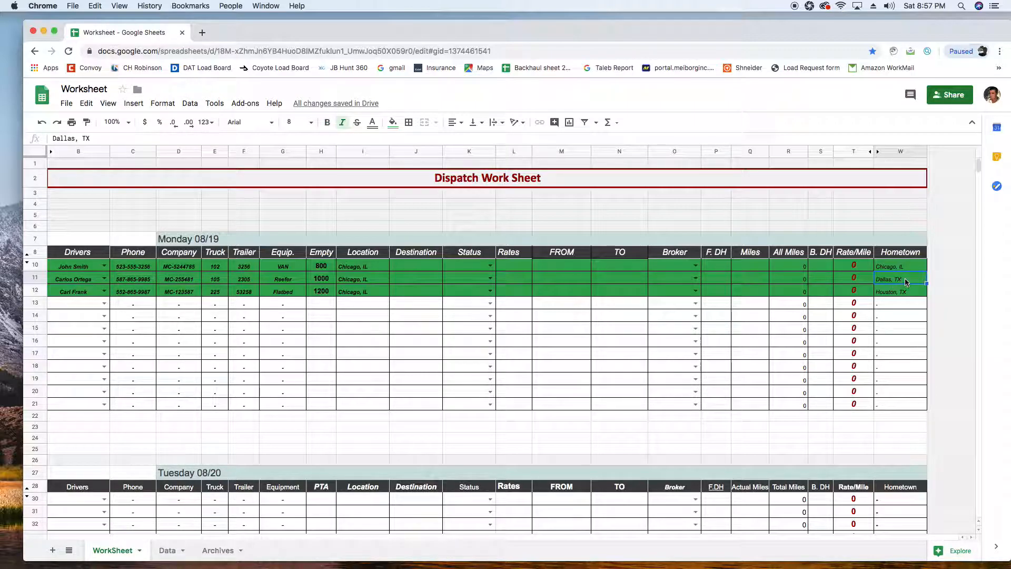
text(Dall)
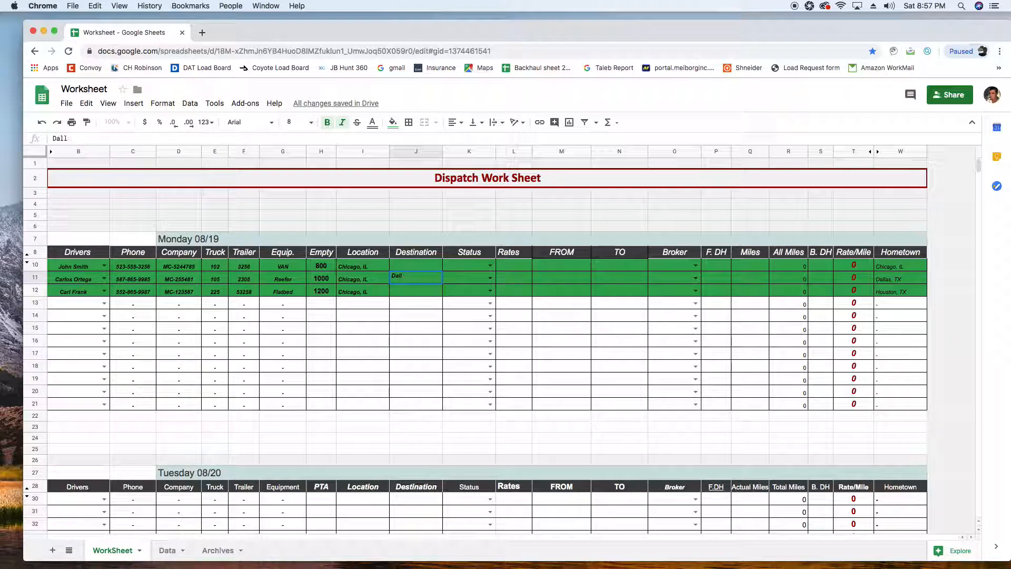
text(Dallas.)
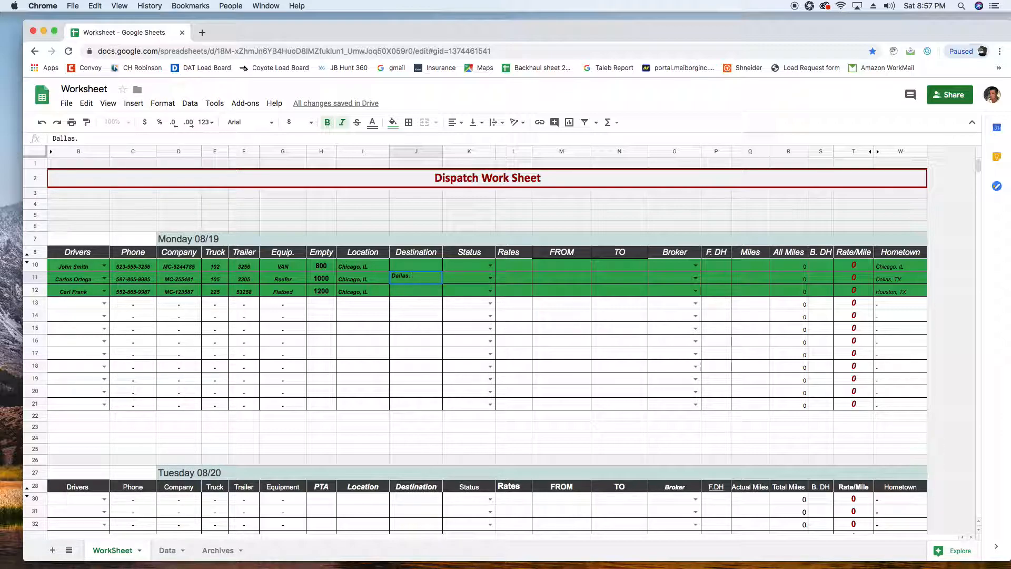
key(Backspace)
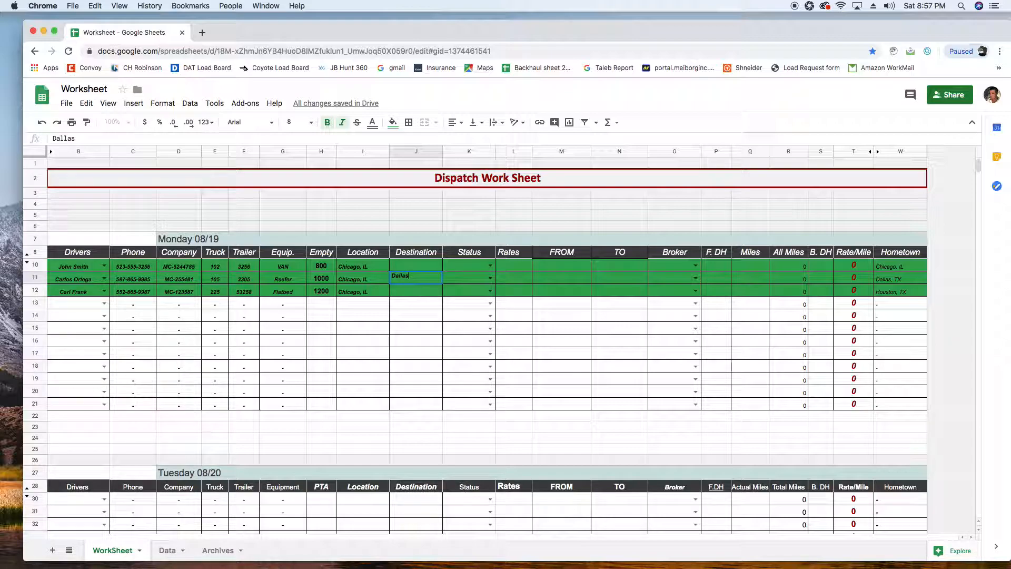
text(, TX)
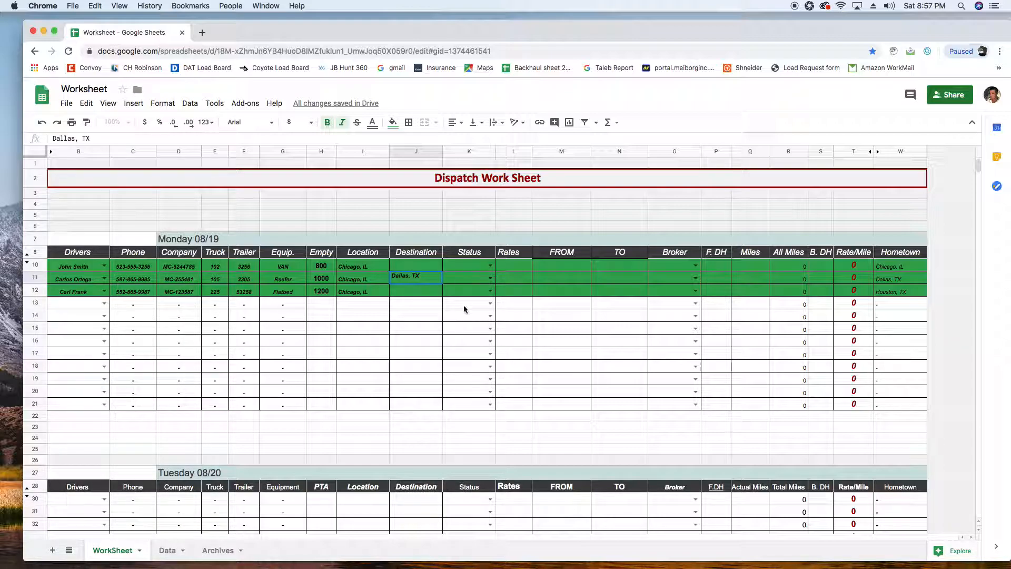
click(415, 316)
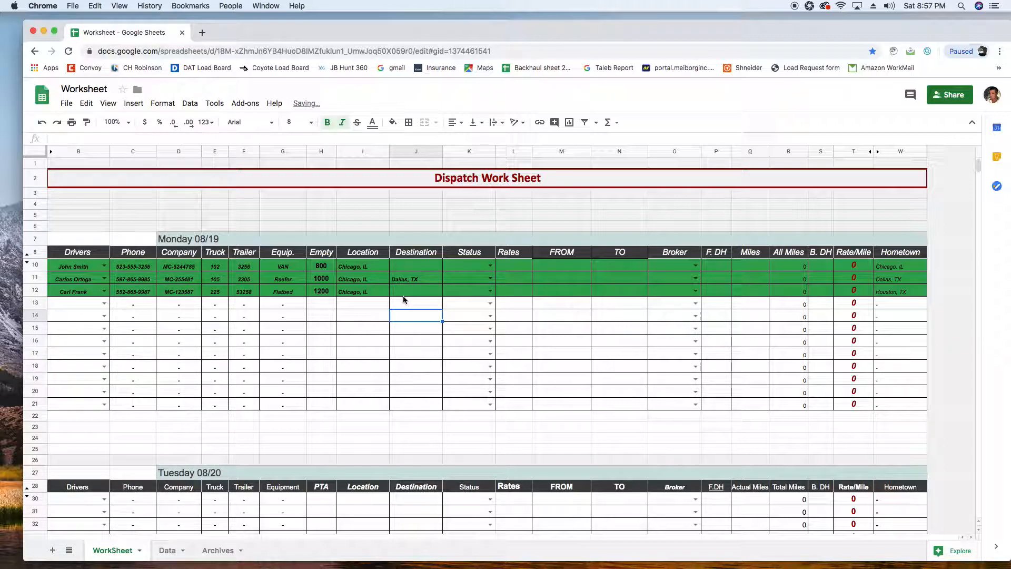
click(415, 290)
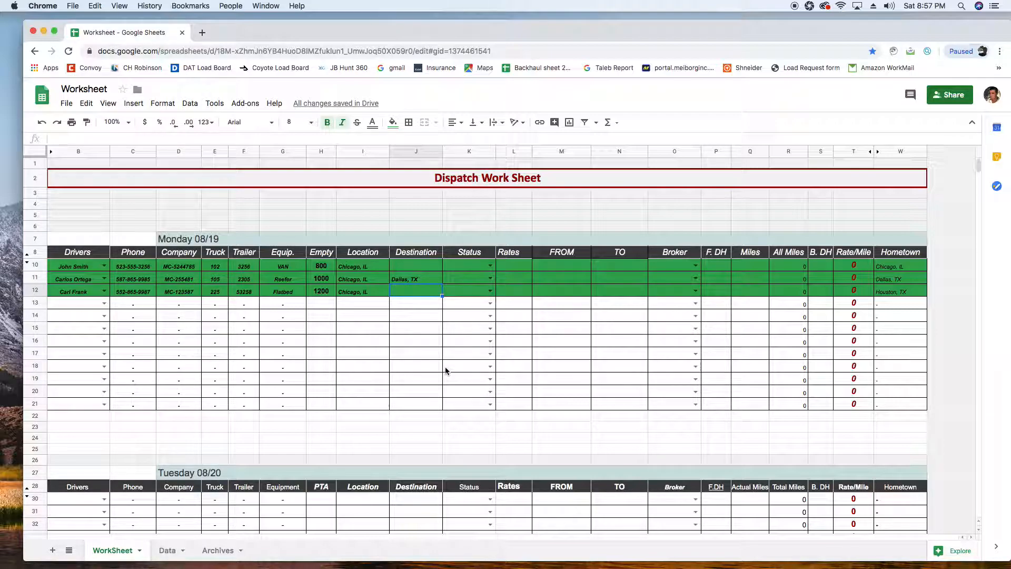
text(Houston, TX)
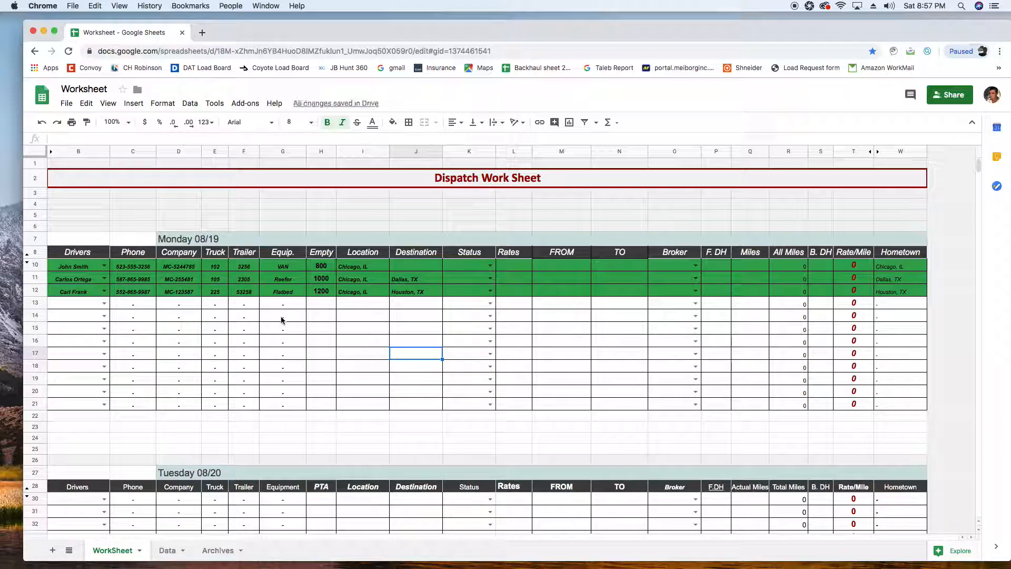
mouse_move(337, 361)
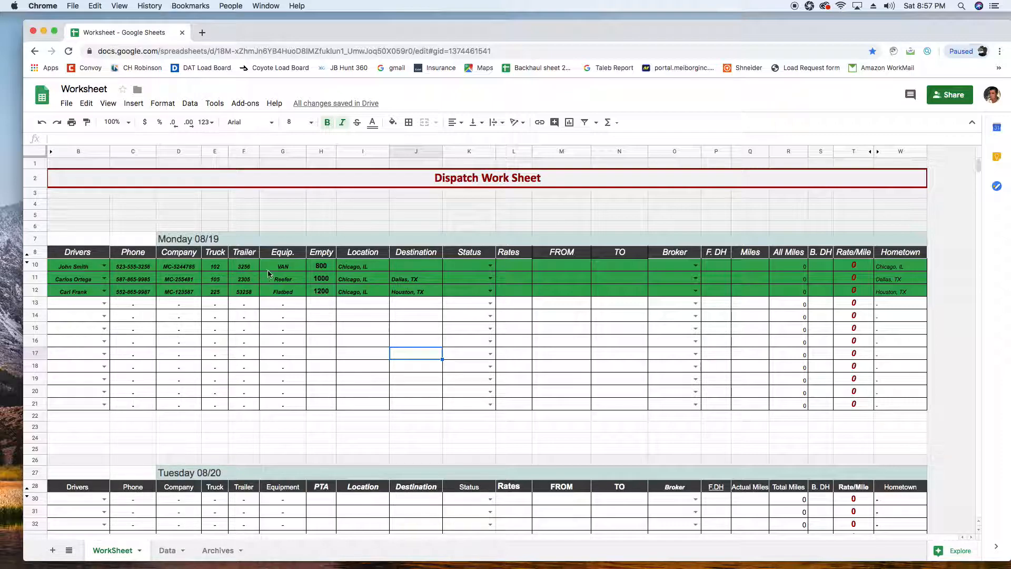
mouse_move(291, 376)
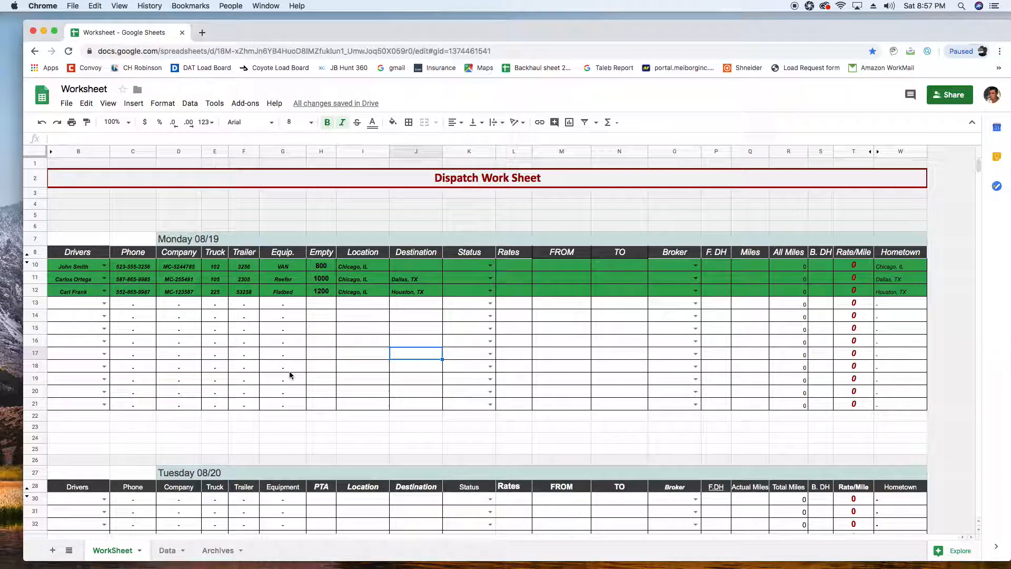
click(321, 354)
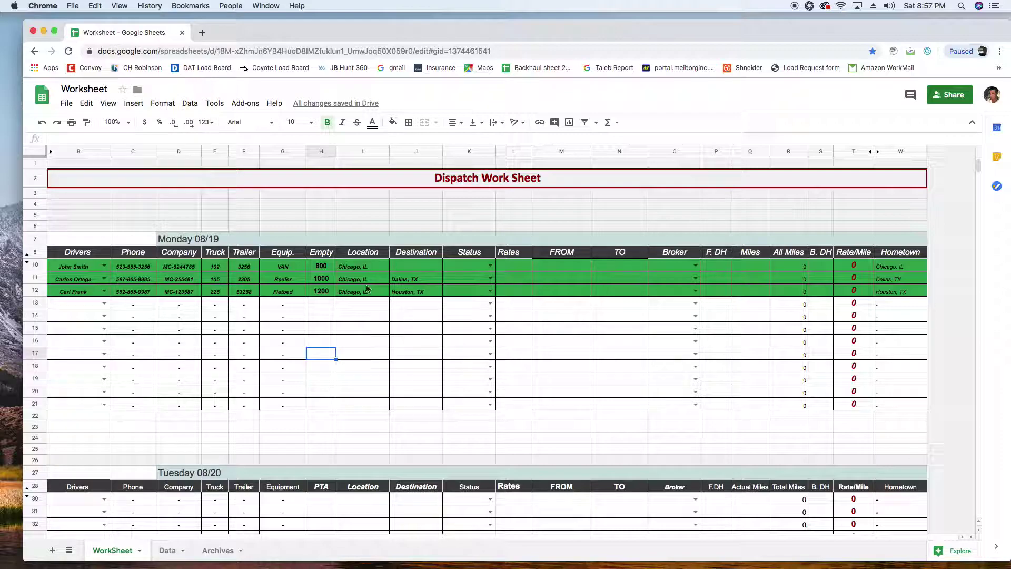
click(363, 266)
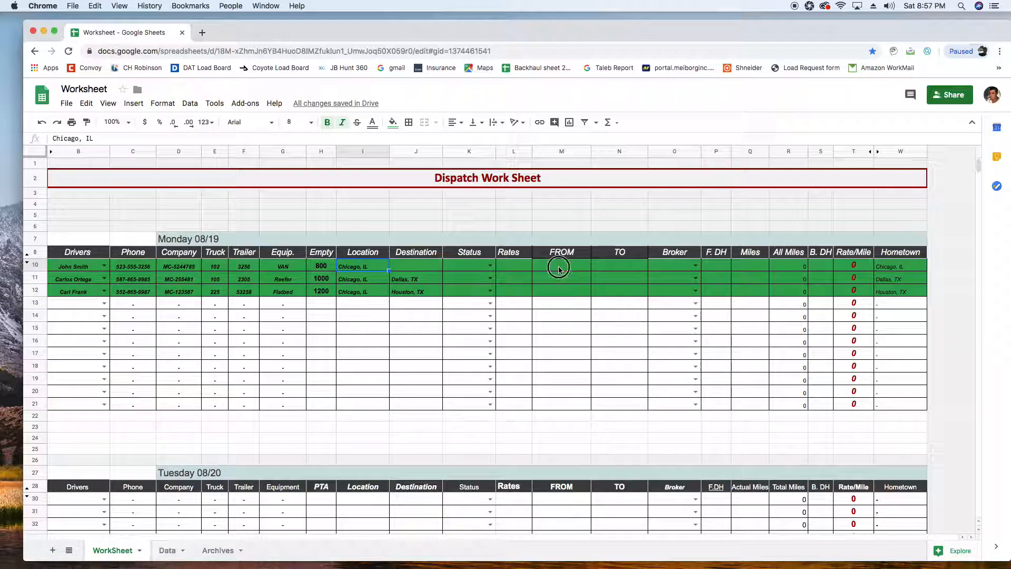
Set John Smith's load from Chicago, IL to Toledo, OH, showing 243 total miles
click(559, 265)
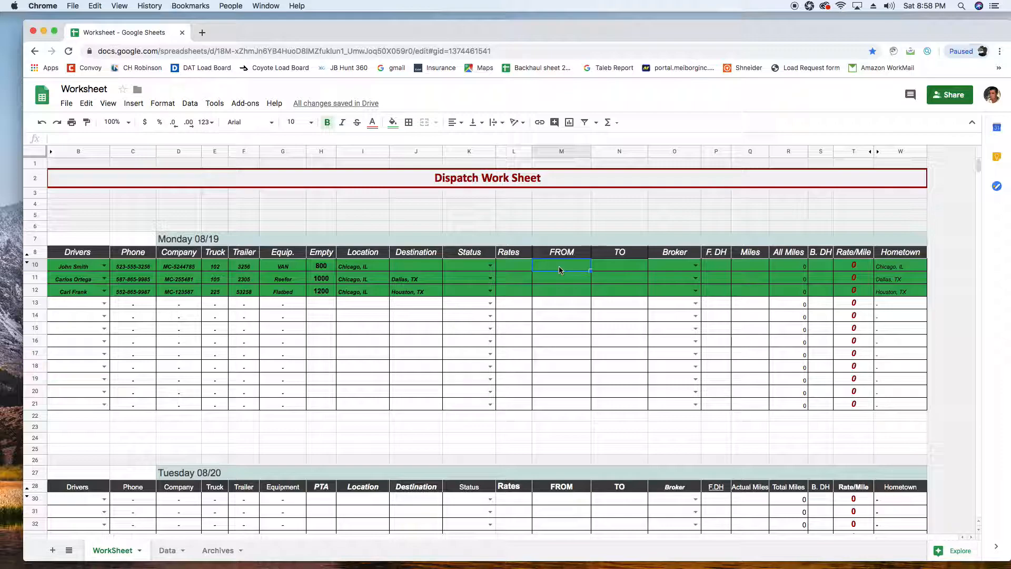
text(Chicago, IL)
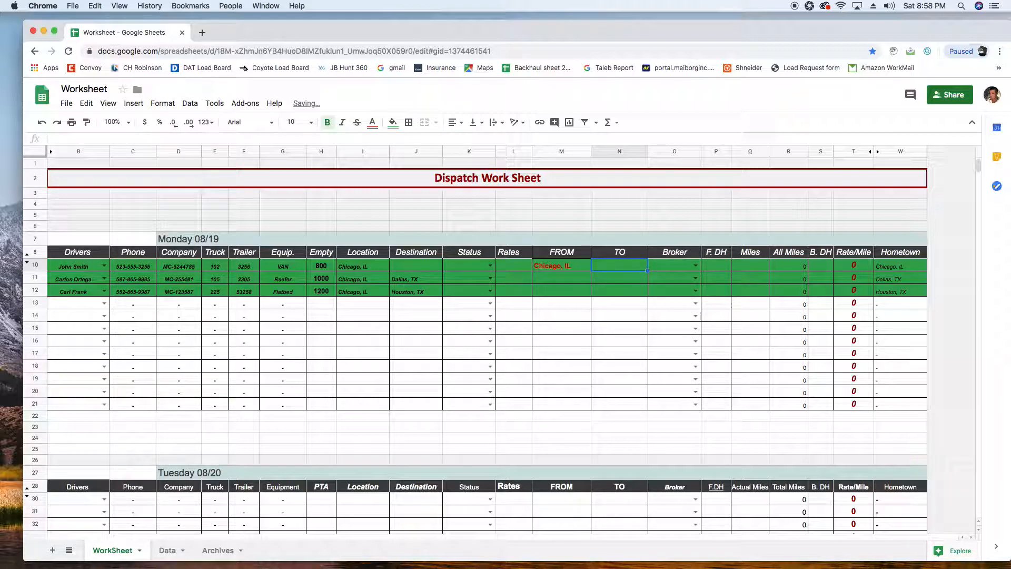
text(Toledo, OH)
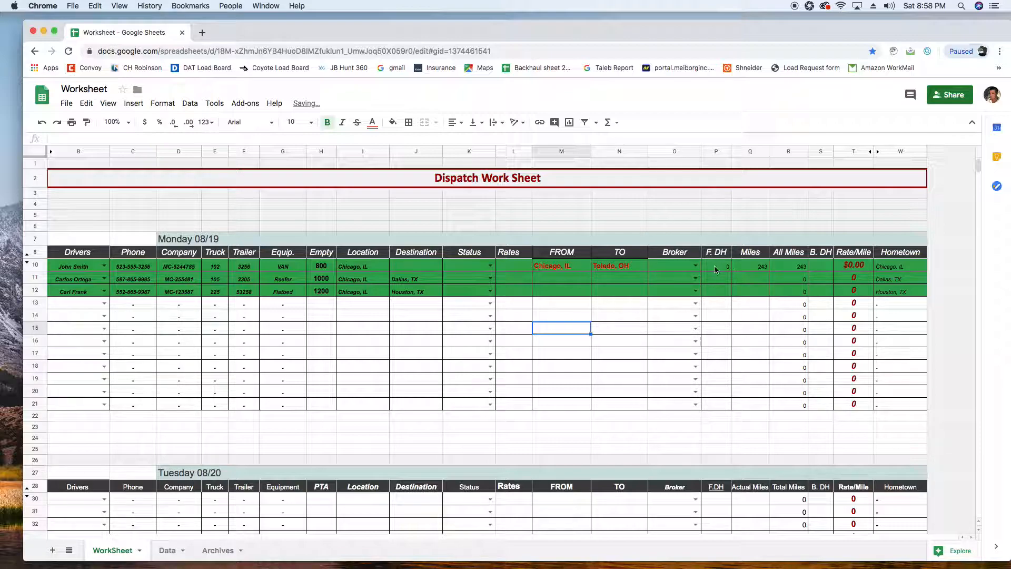
click(750, 265)
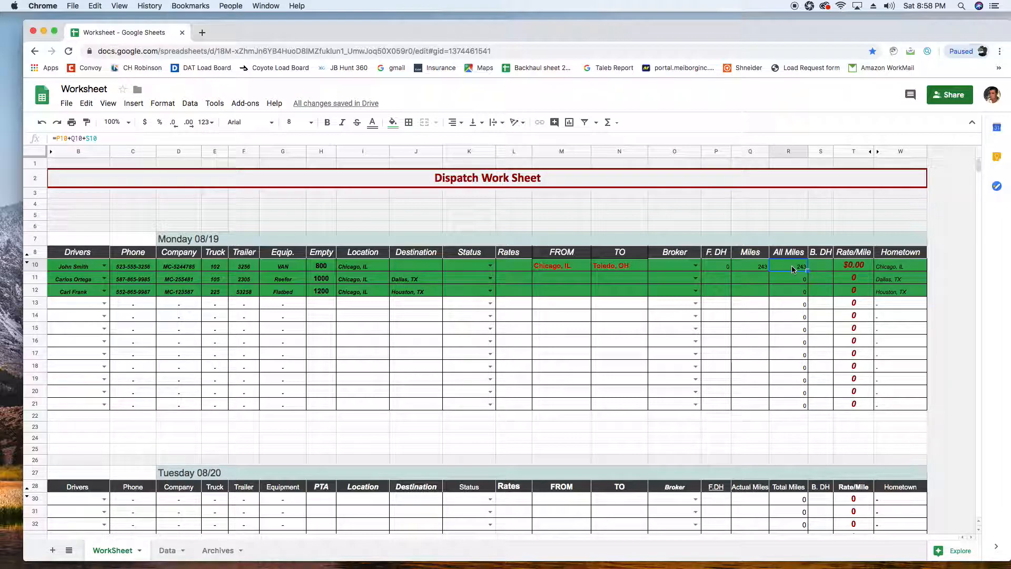
click(820, 266)
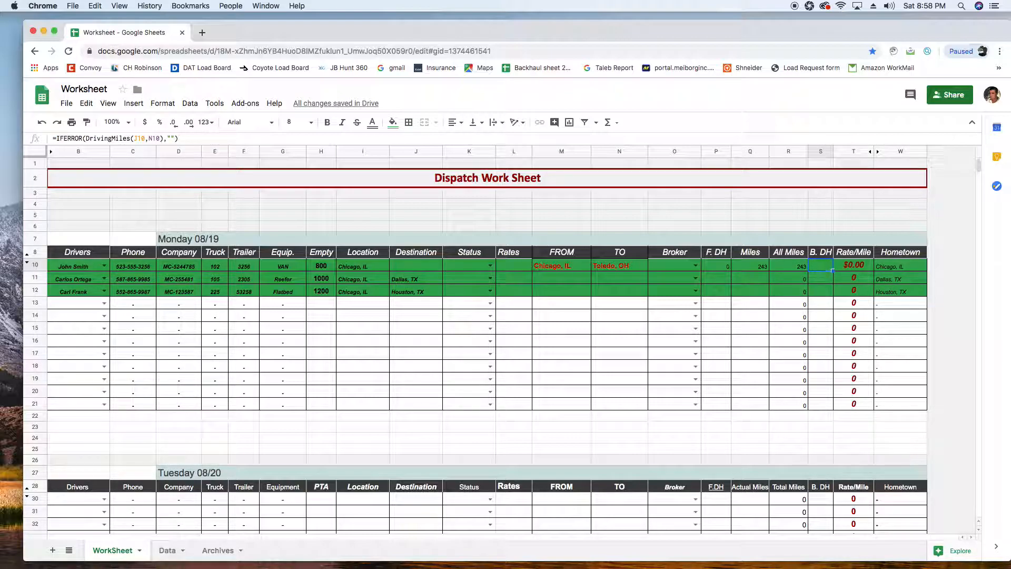
Rate John Smith's load at $800 ($3.29 per mile) and mark it Booked
click(415, 265)
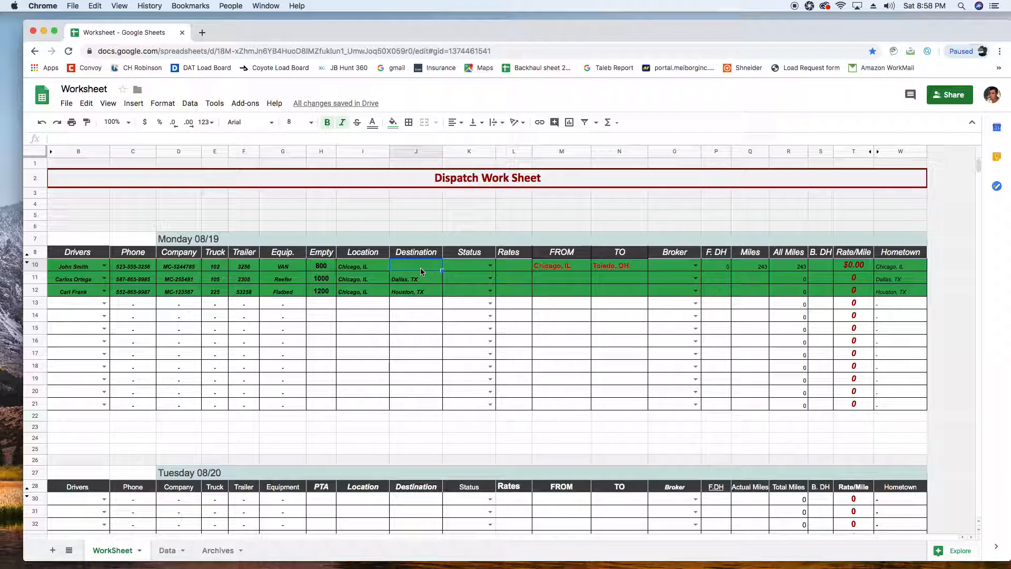
click(822, 265)
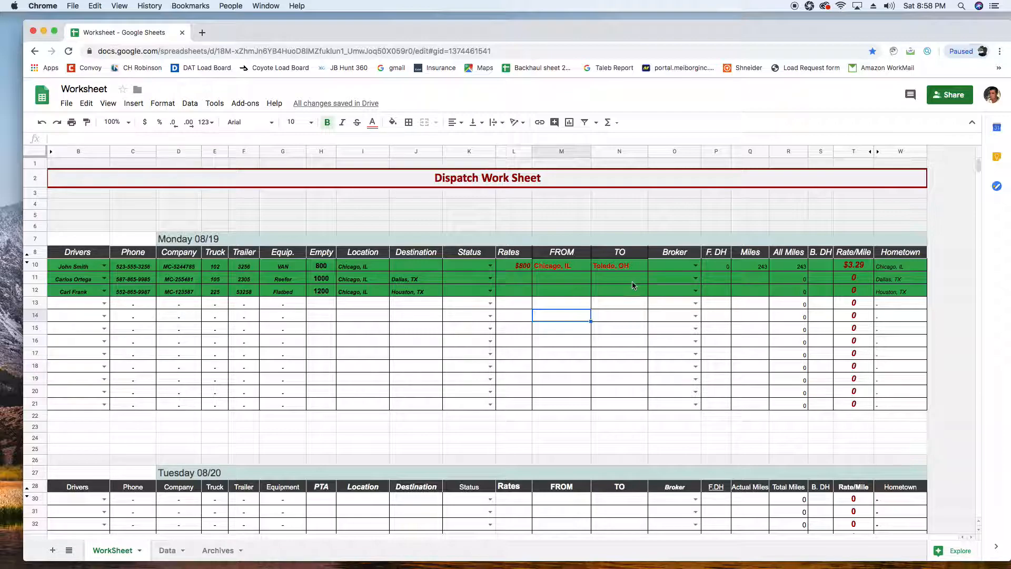
click(514, 265)
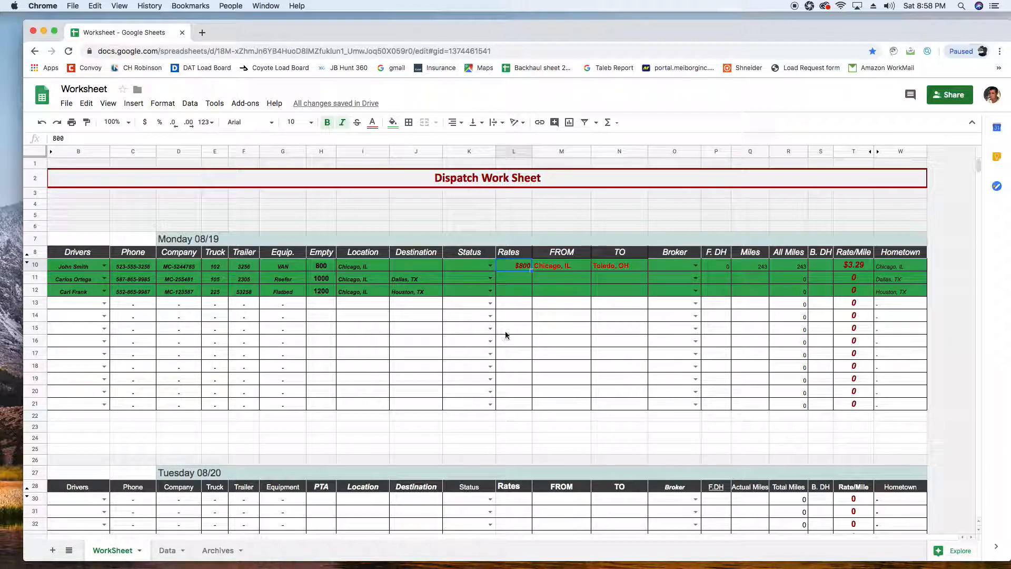
mouse_move(607, 343)
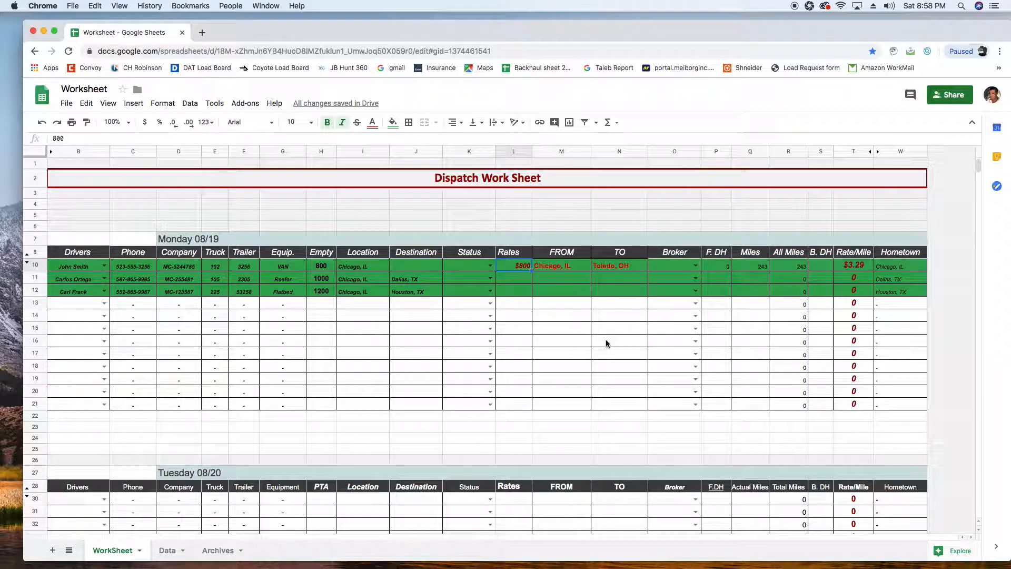
click(465, 266)
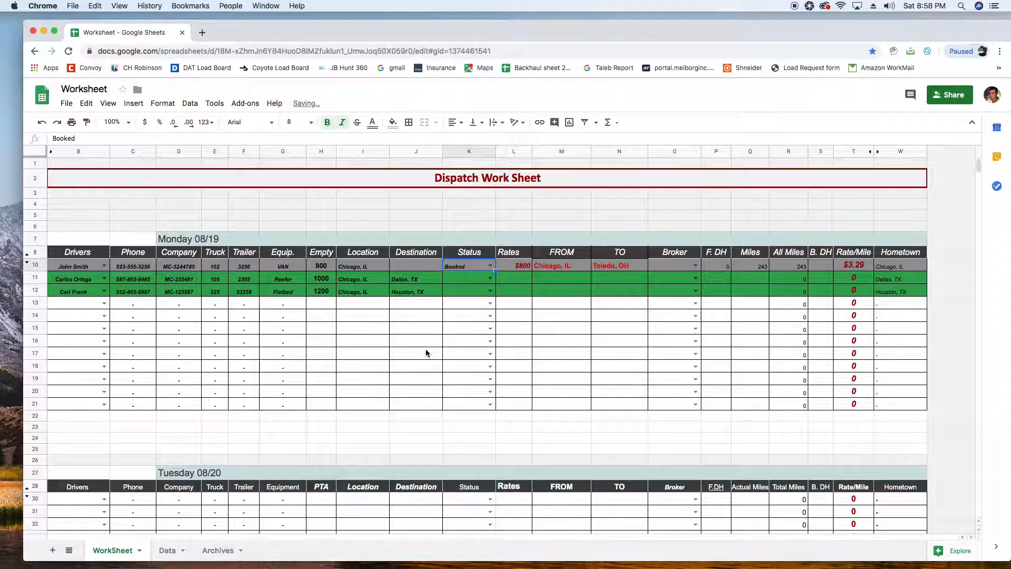
mouse_move(613, 287)
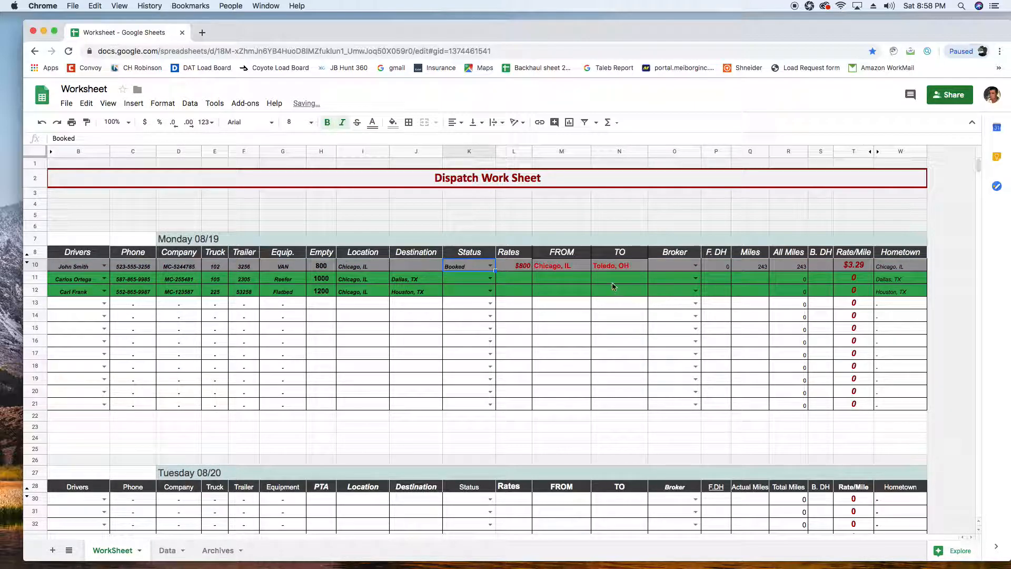
mouse_move(278, 360)
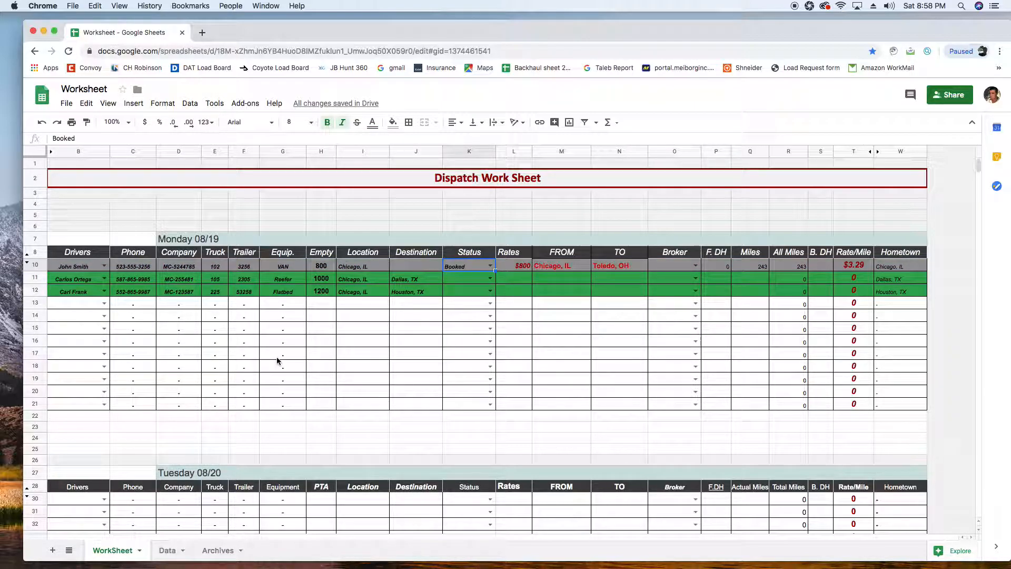
scroll(down, 3)
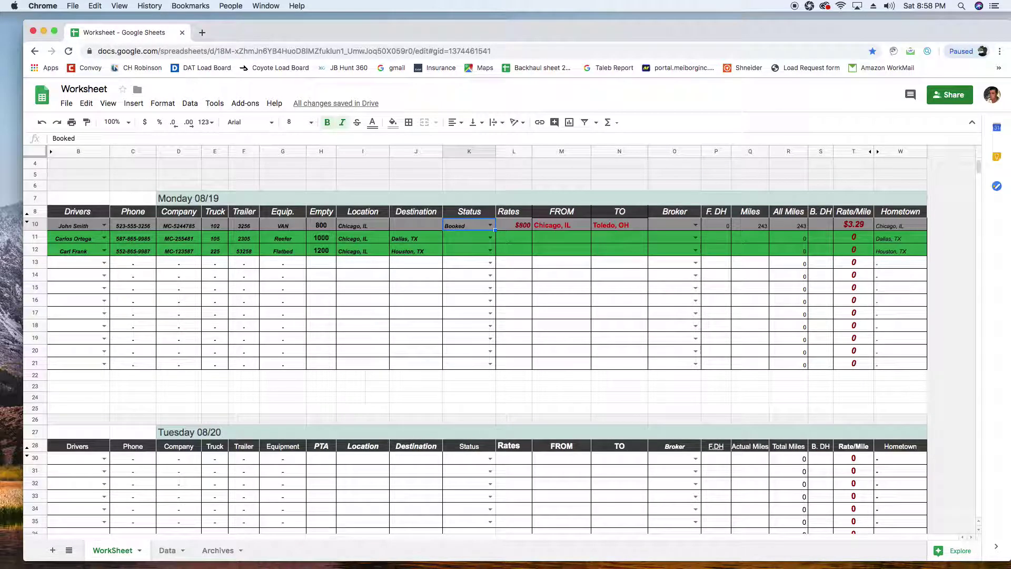
Assign John Smith to Tuesday's first row, located in Toledo, OH, destination Chicago, IL
click(103, 457)
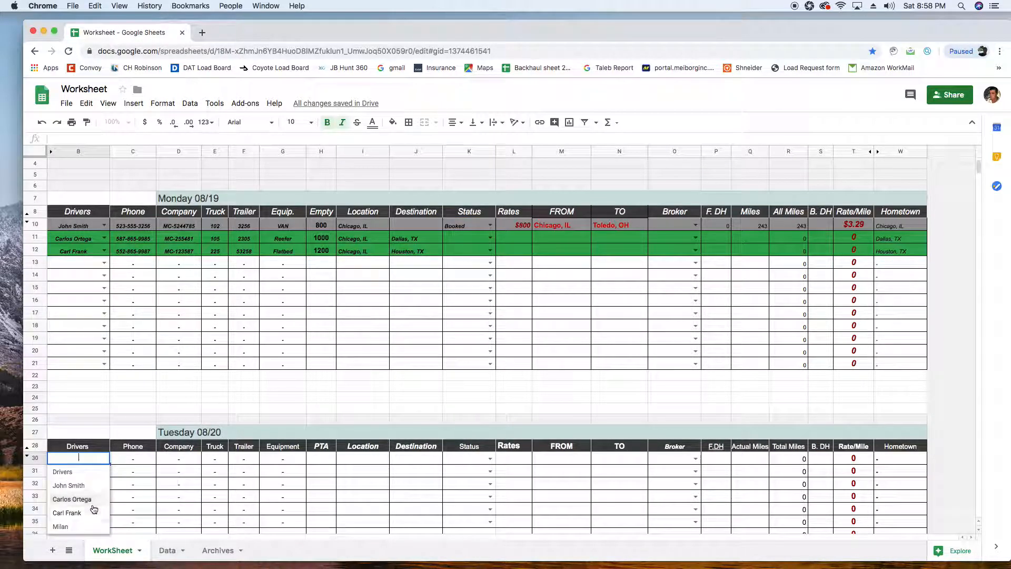
click(67, 485)
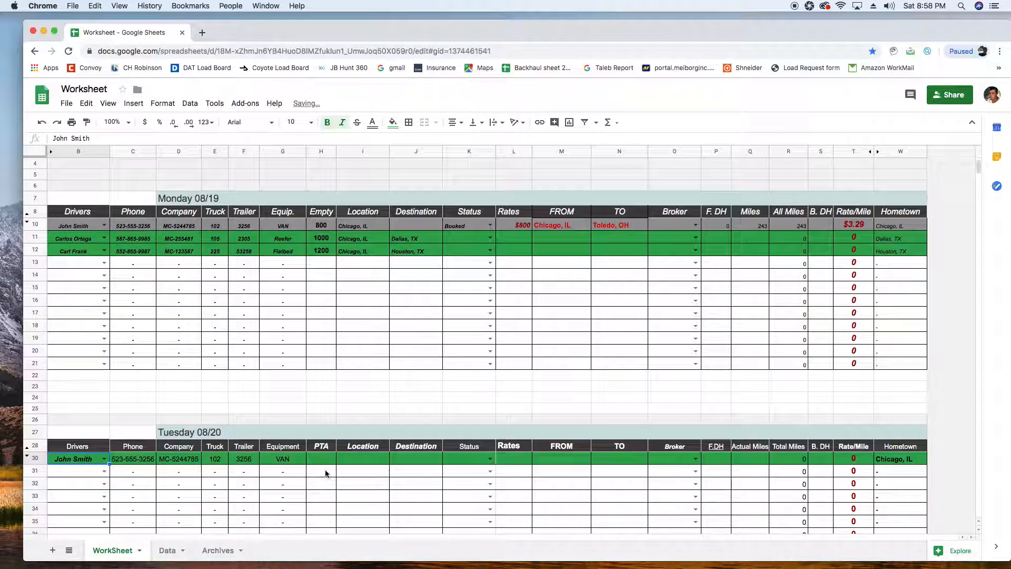
click(362, 459)
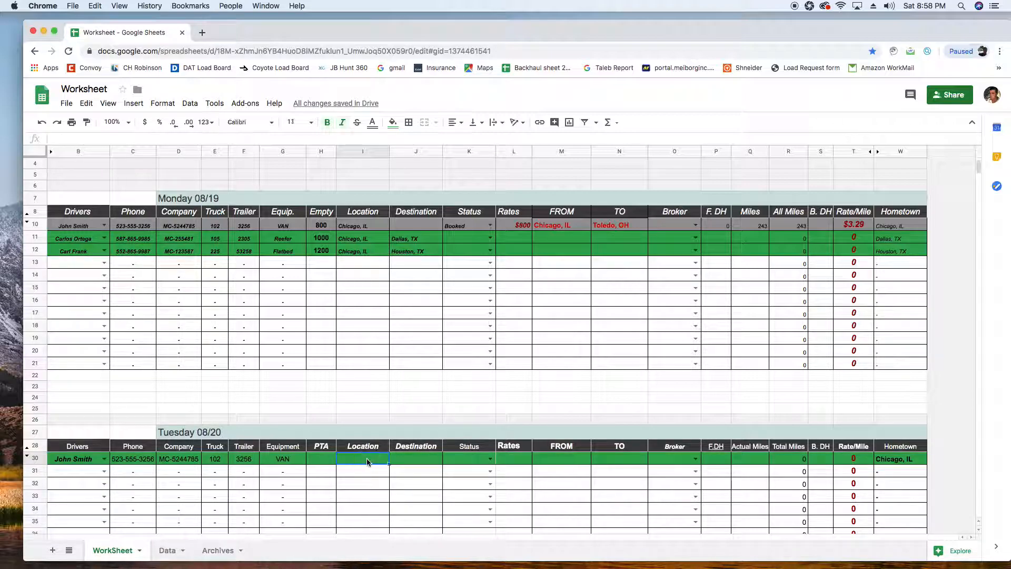
text(Toledo)
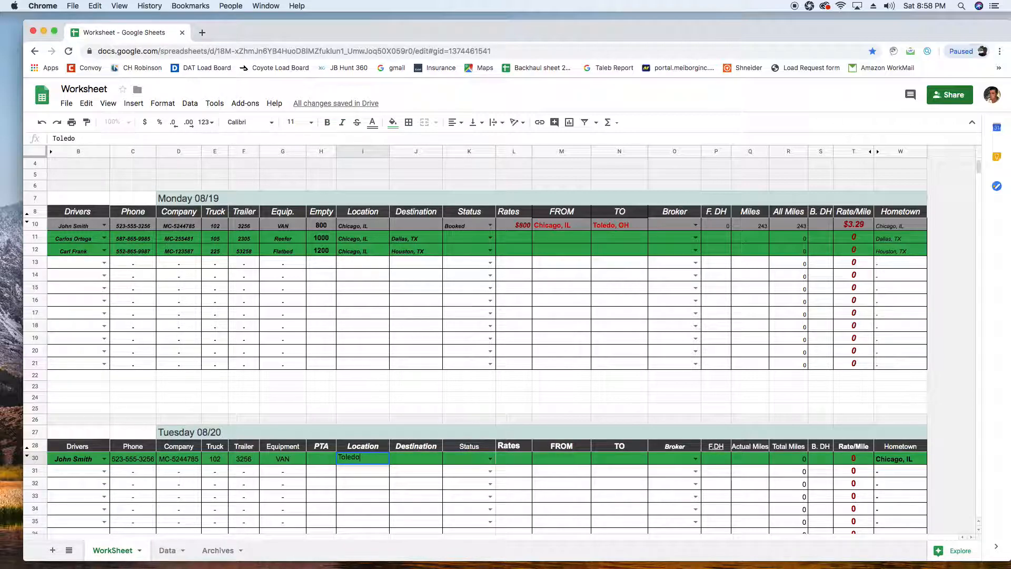
text(, OH)
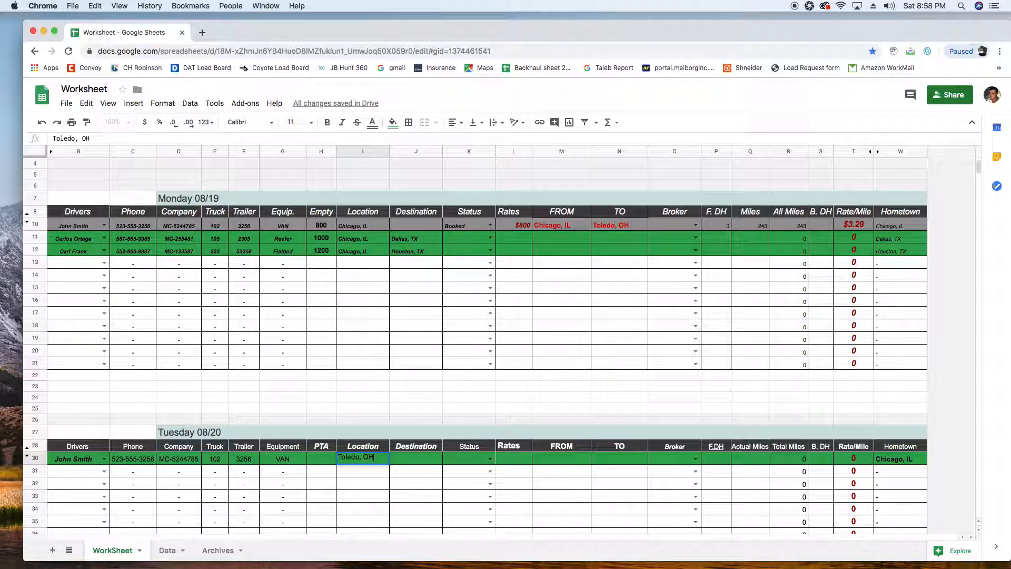
key(Tab)
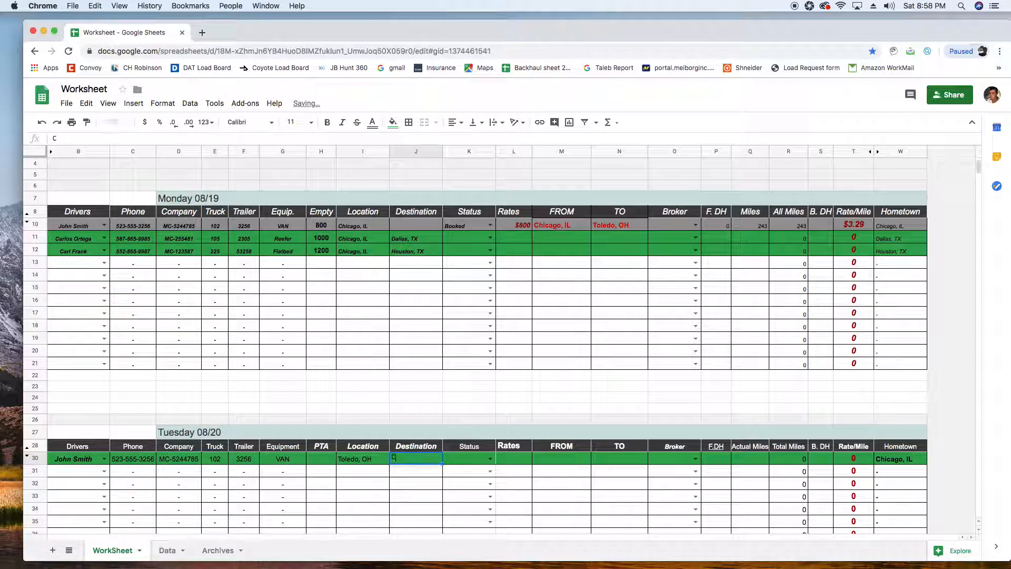
text(Chicago, IL)
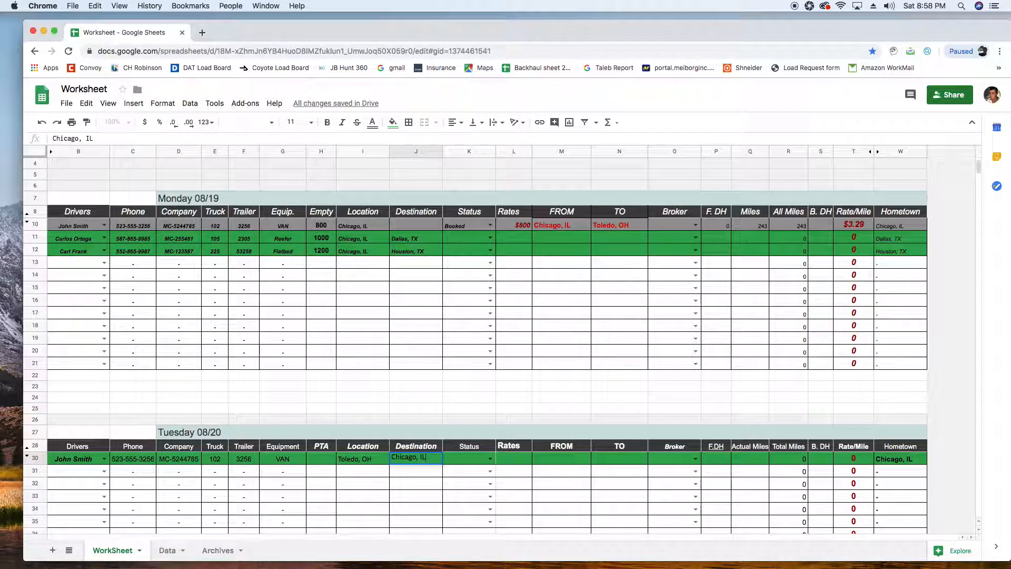
key(Enter)
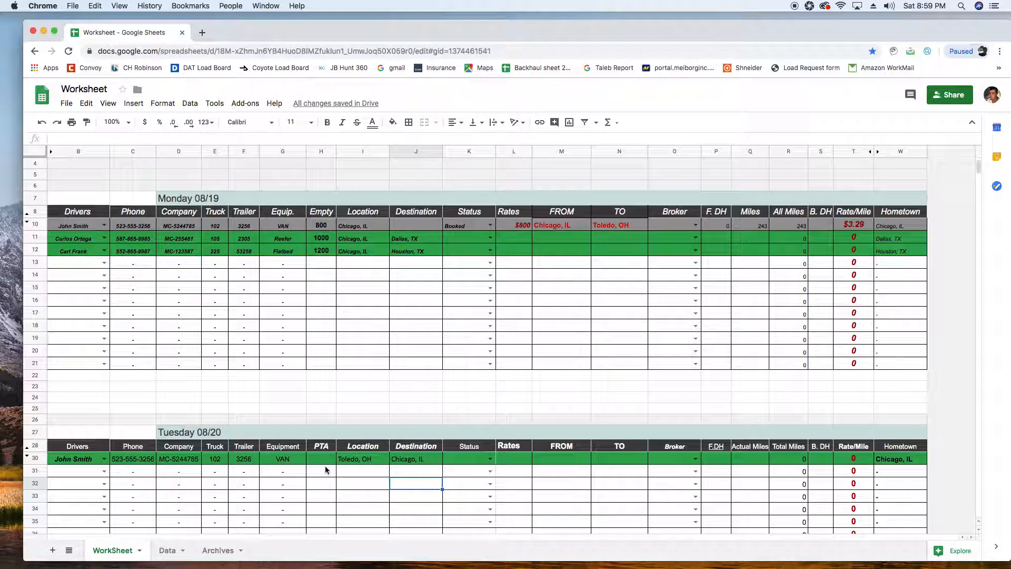
Set John Smith's Tuesday PTA to 900
click(320, 460)
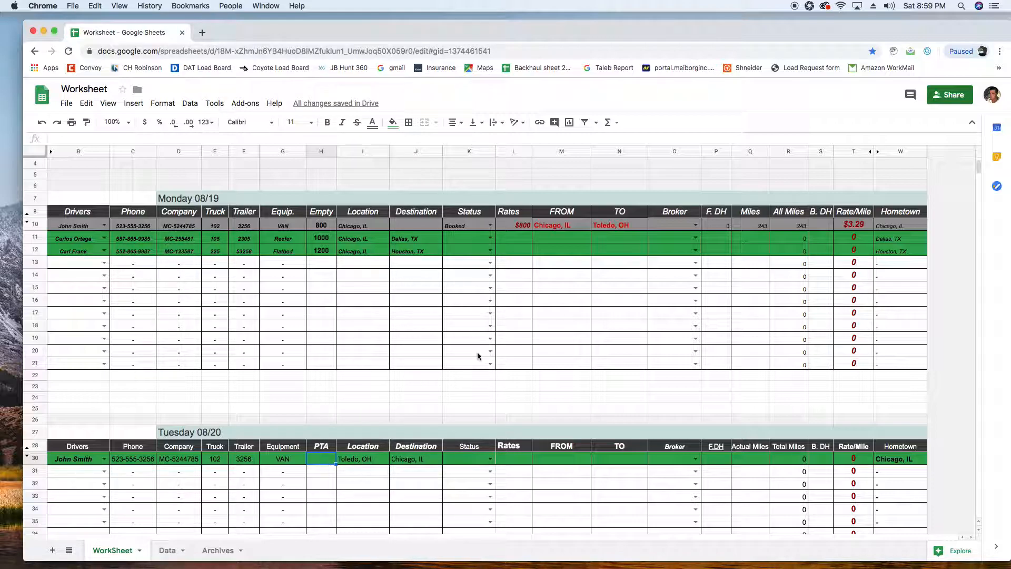
text(0700)
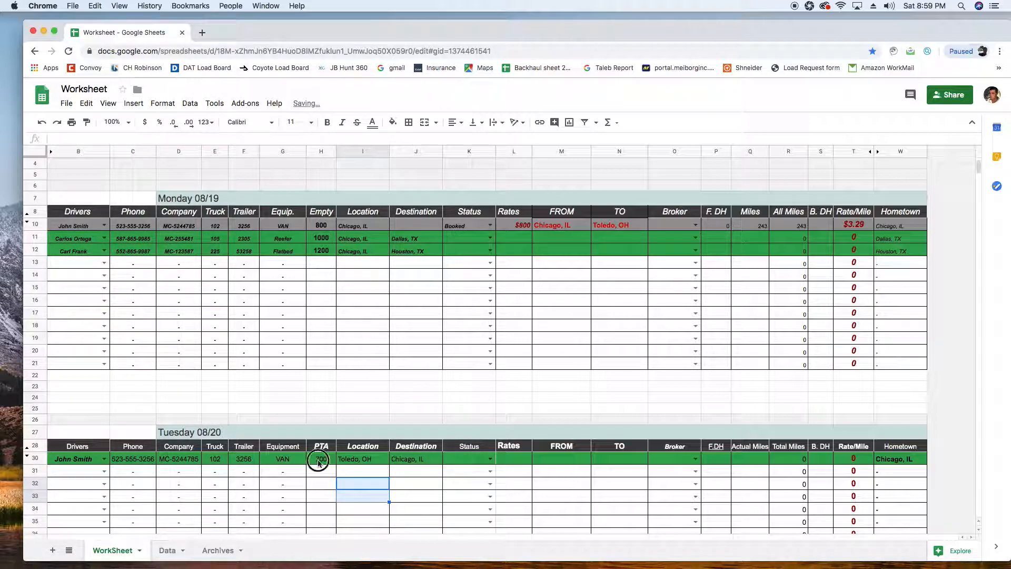
click(320, 459)
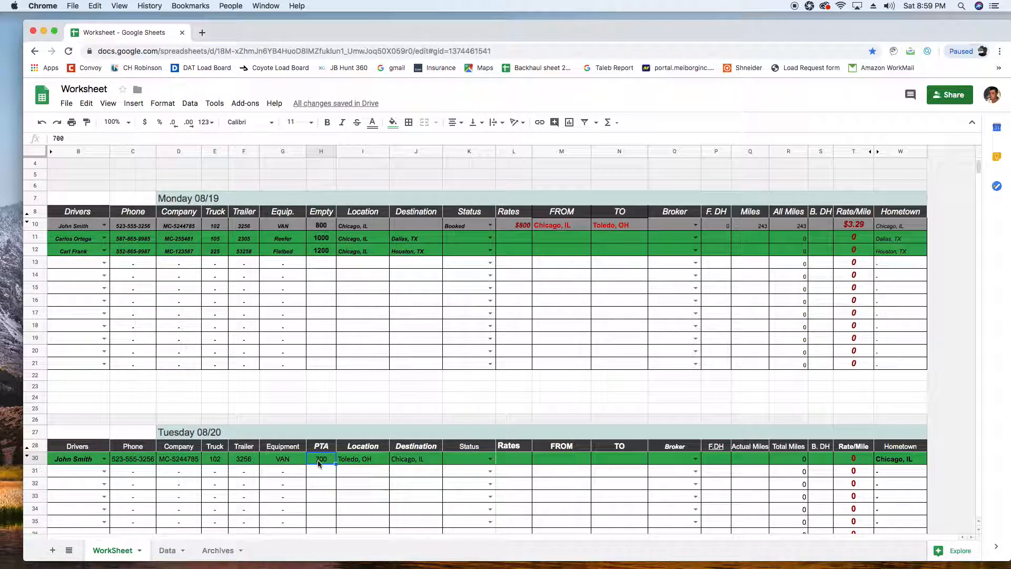
text(0)
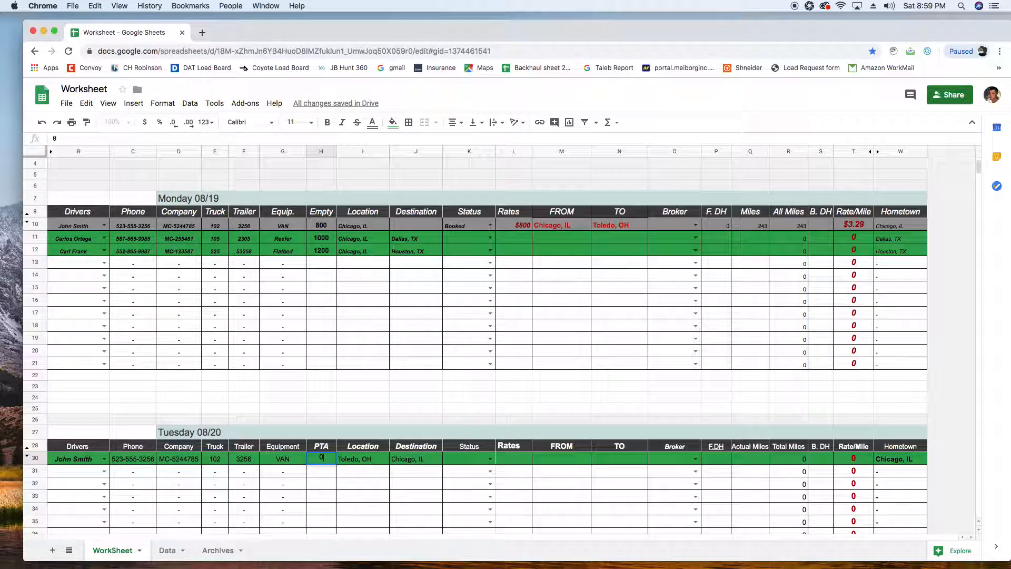
text(900)
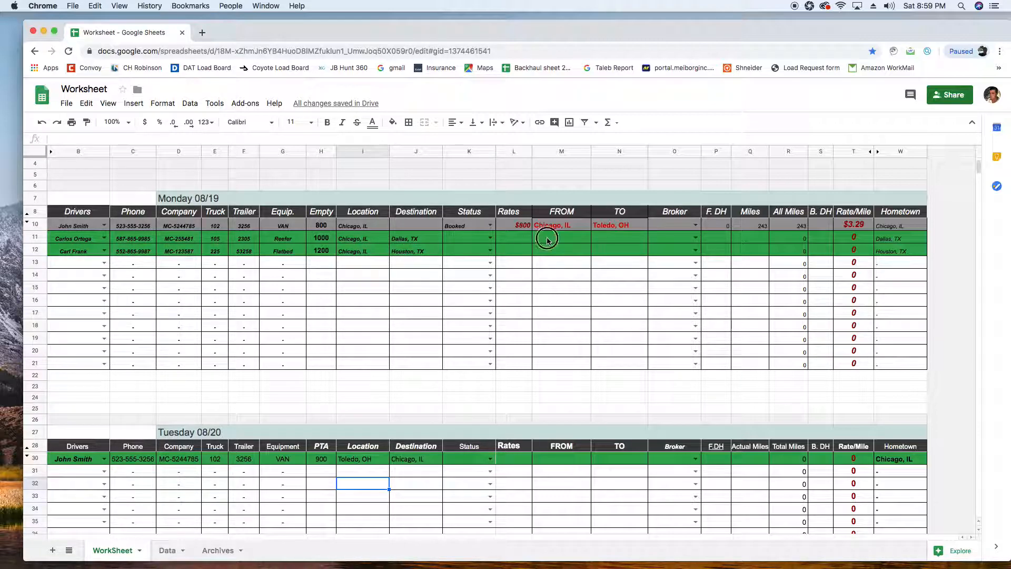
click(562, 239)
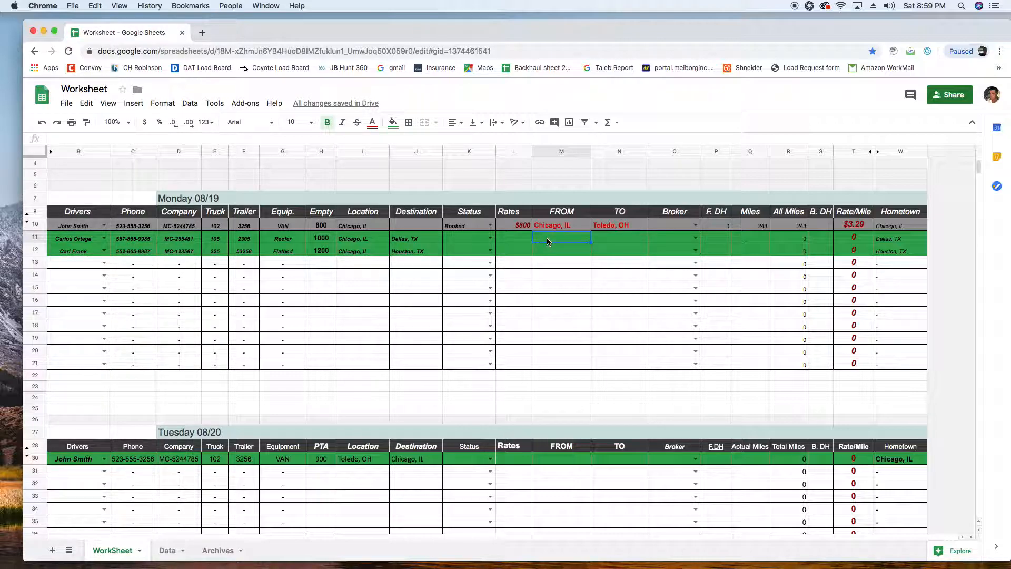
text(Milwaukke, WI)
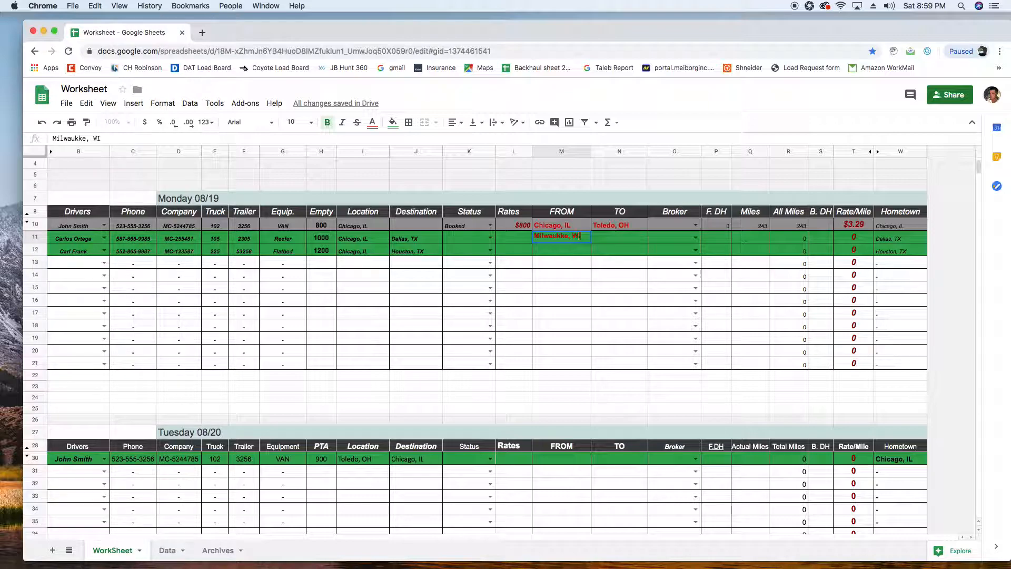
click(619, 238)
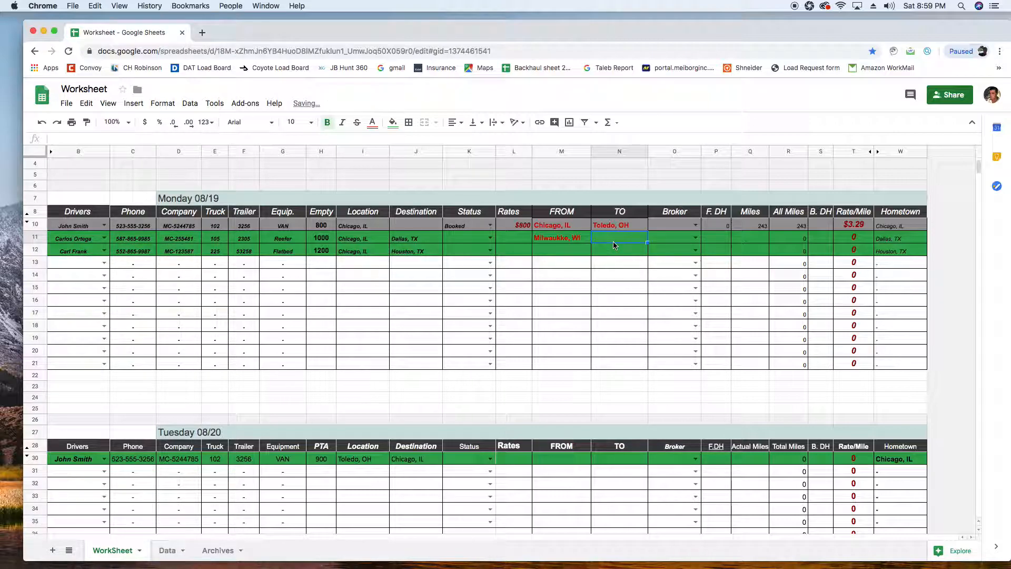
text(Garland, TX)
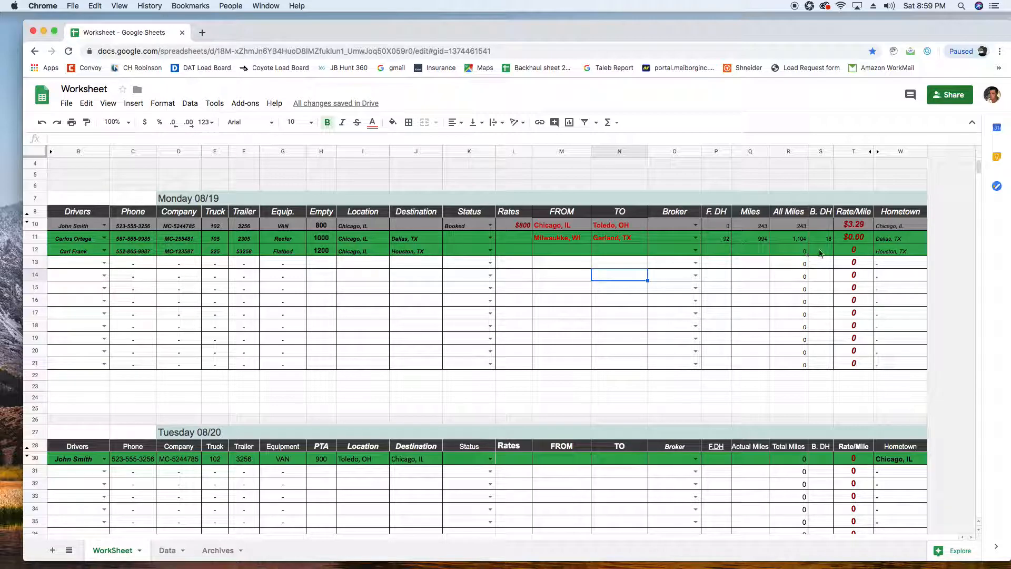
click(820, 238)
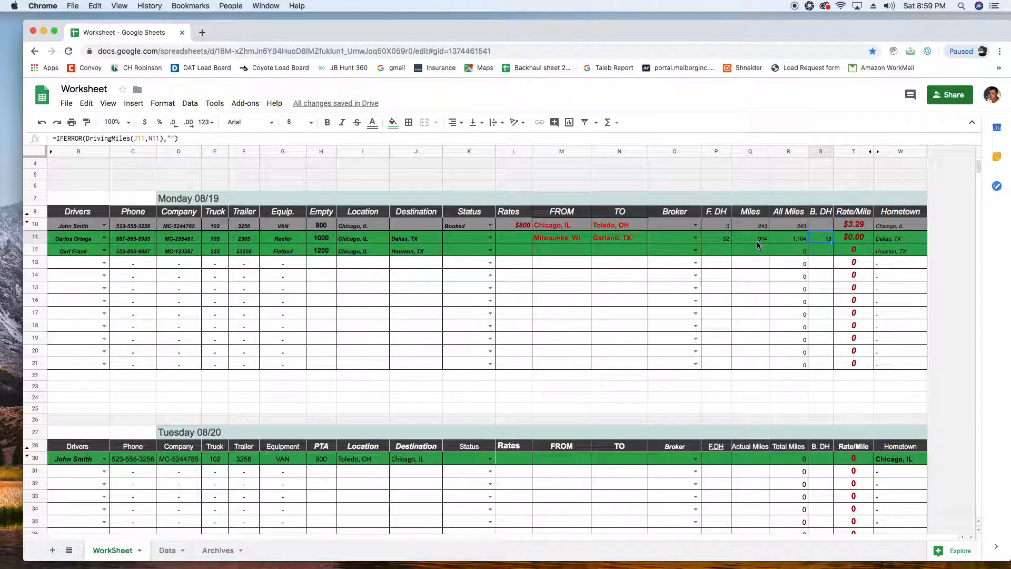
click(788, 238)
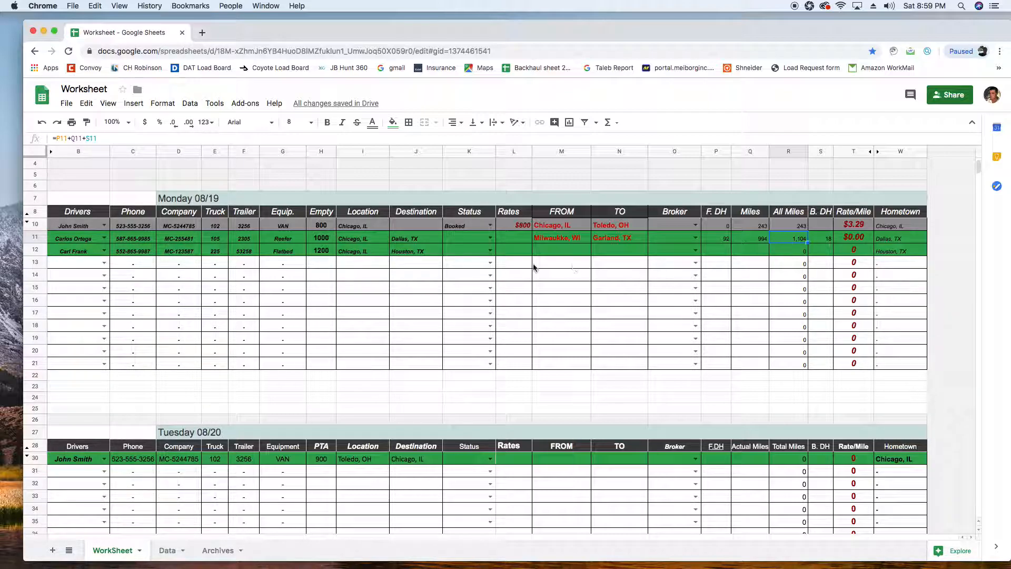
click(514, 238)
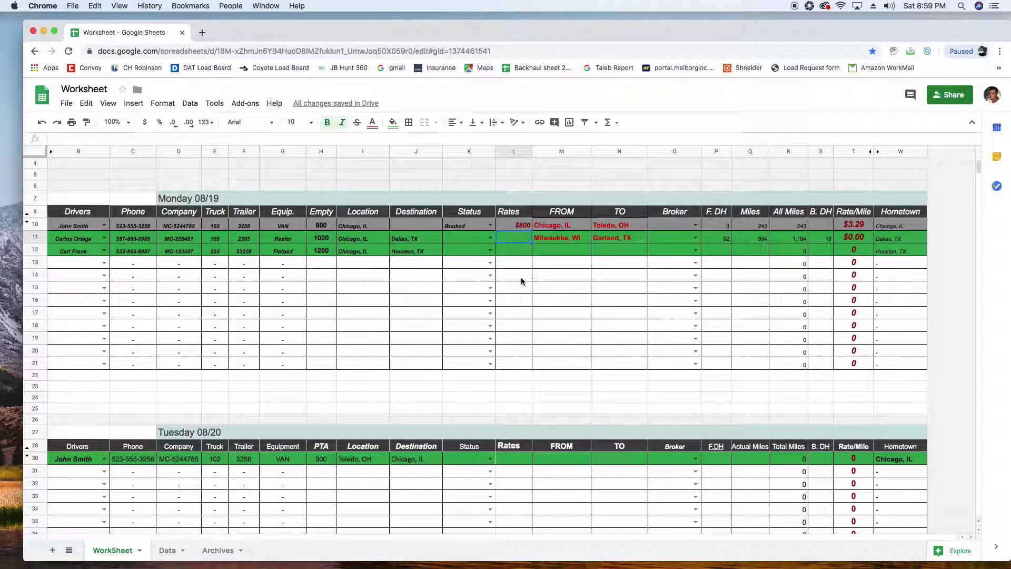
text(1500)
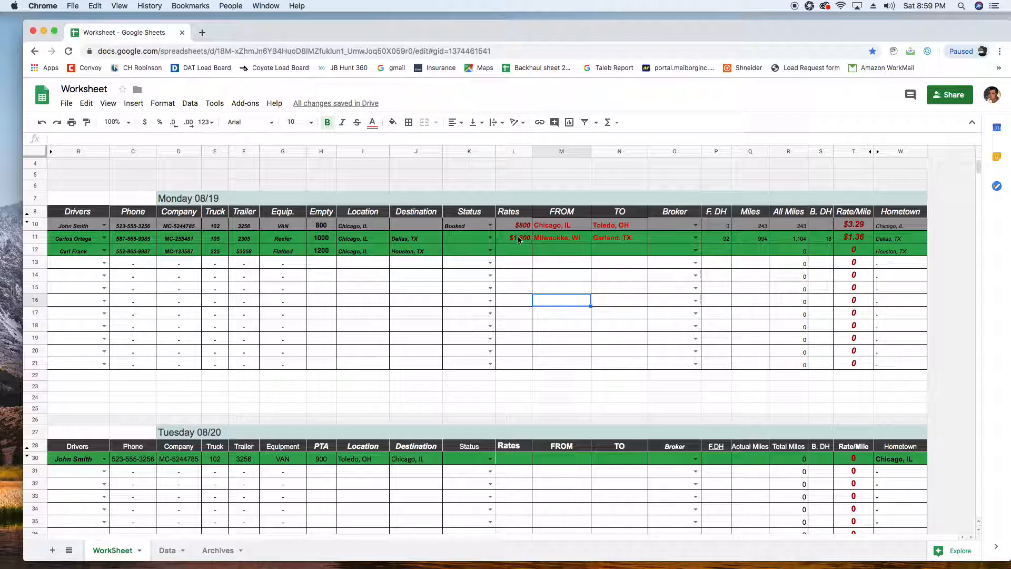
click(514, 238)
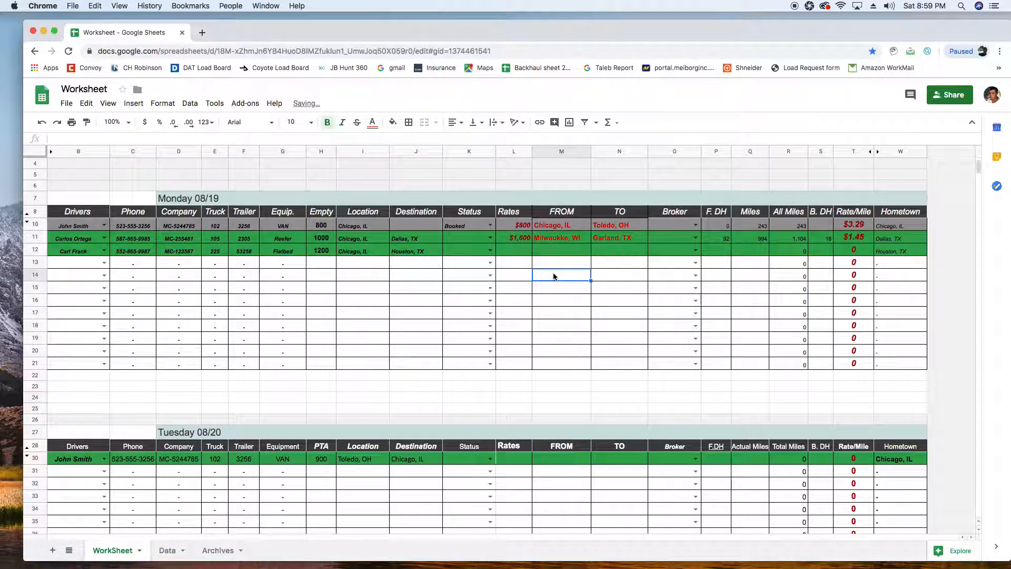
click(514, 239)
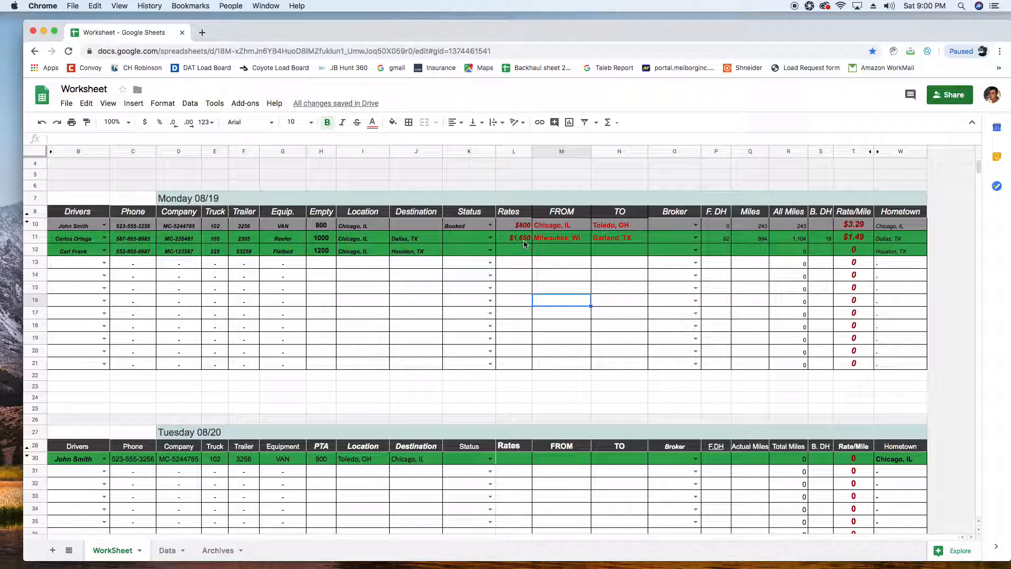
click(561, 275)
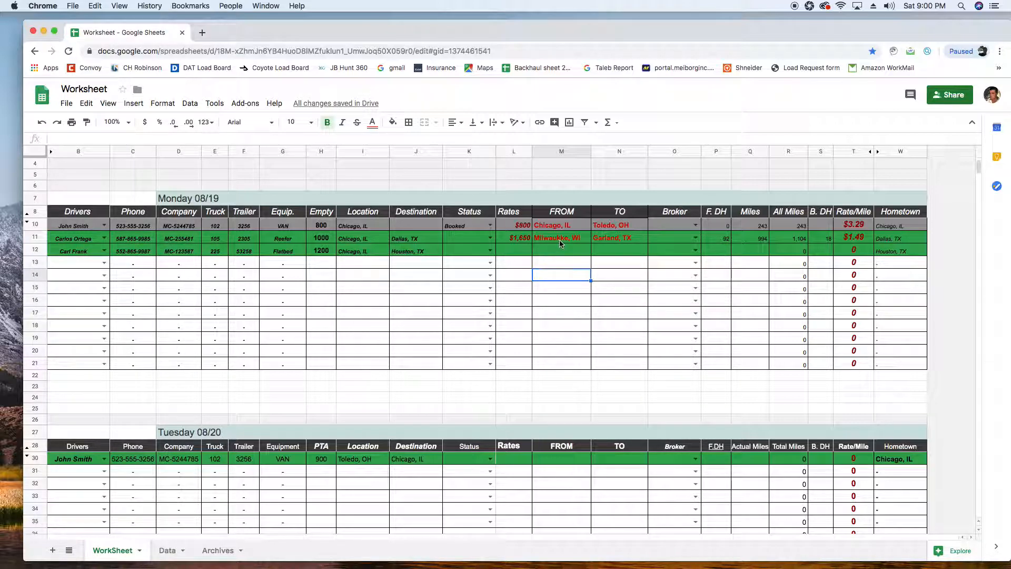
click(560, 238)
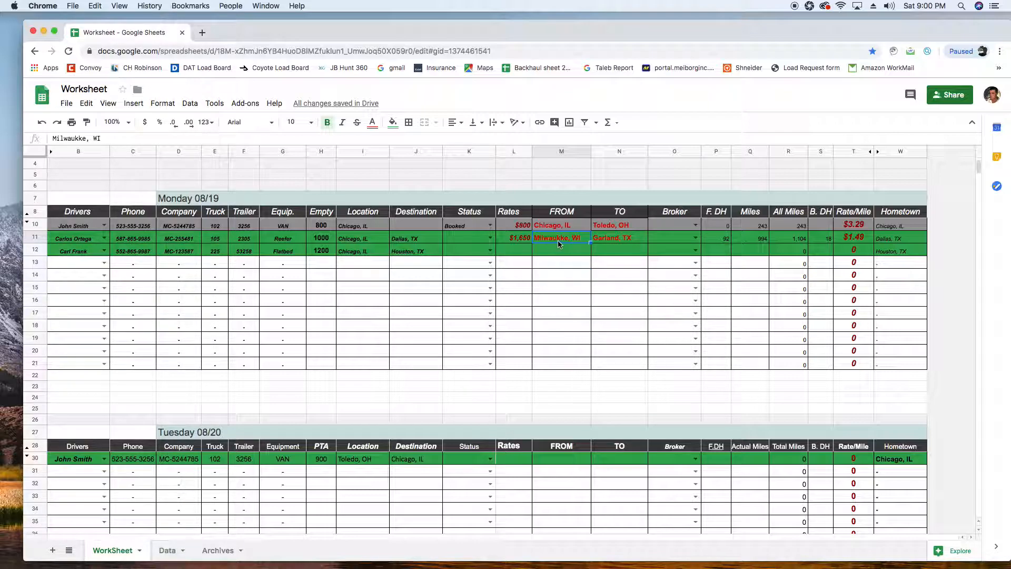
click(560, 288)
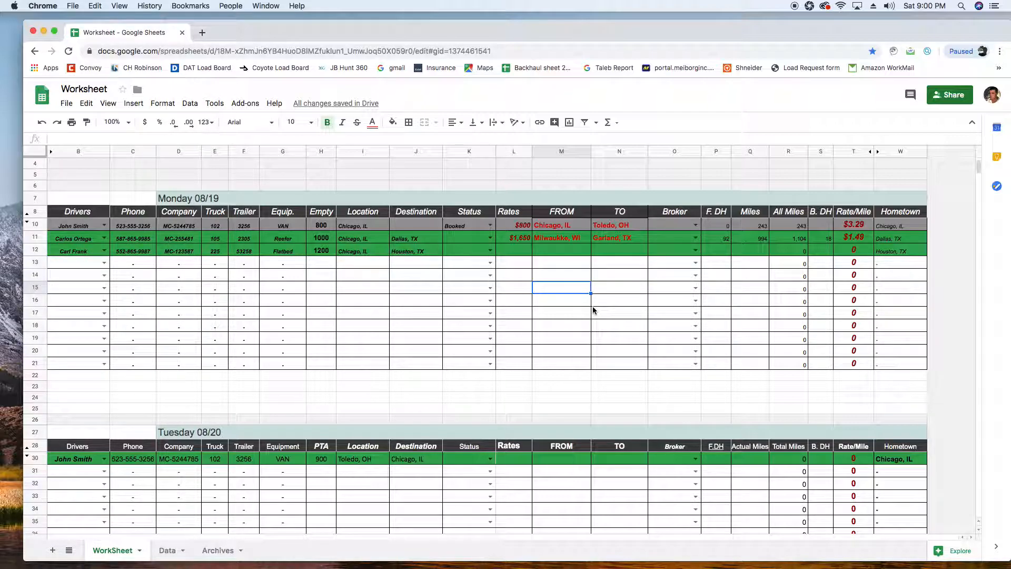
mouse_move(721, 219)
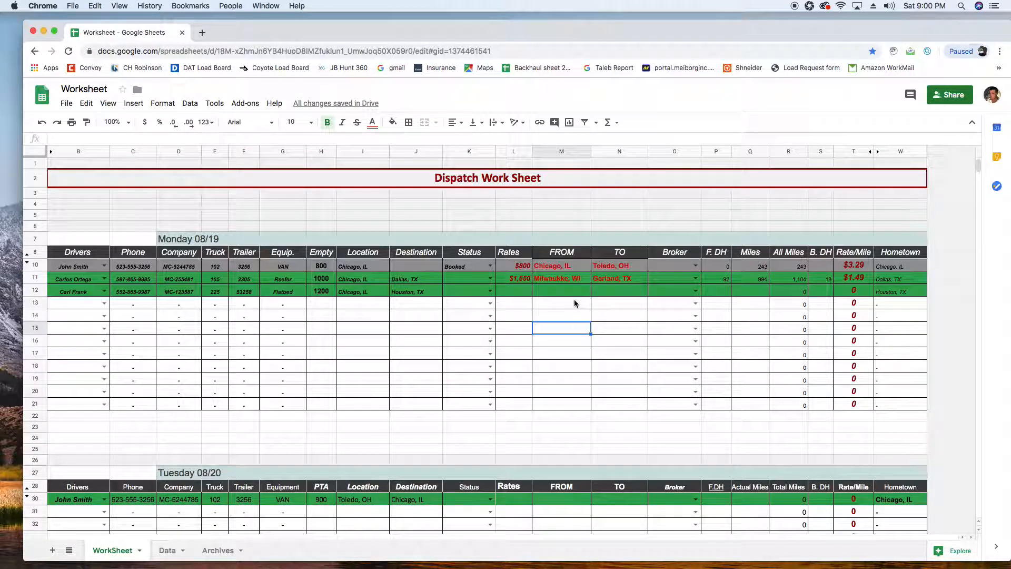
scroll(down, 3)
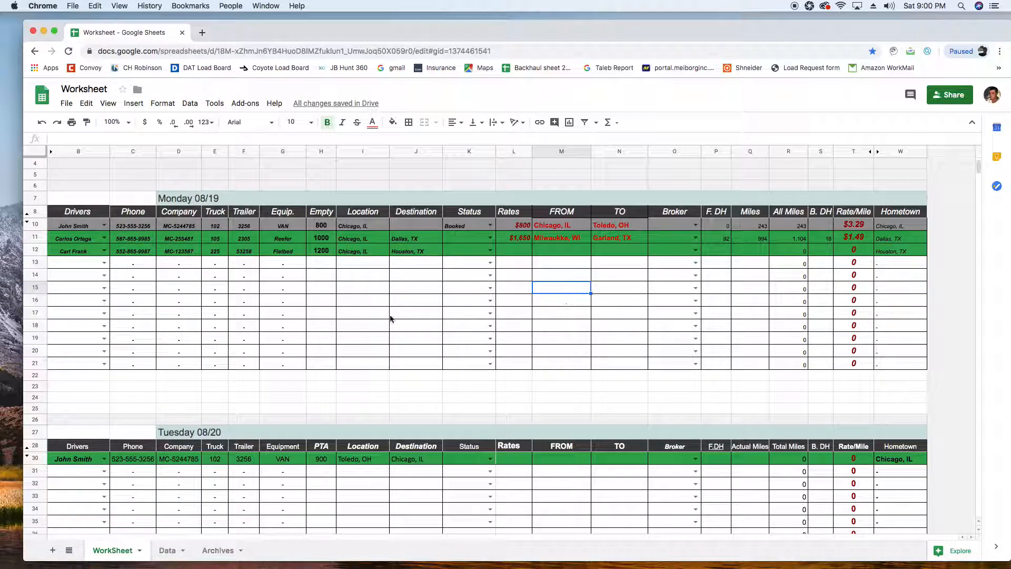
click(490, 238)
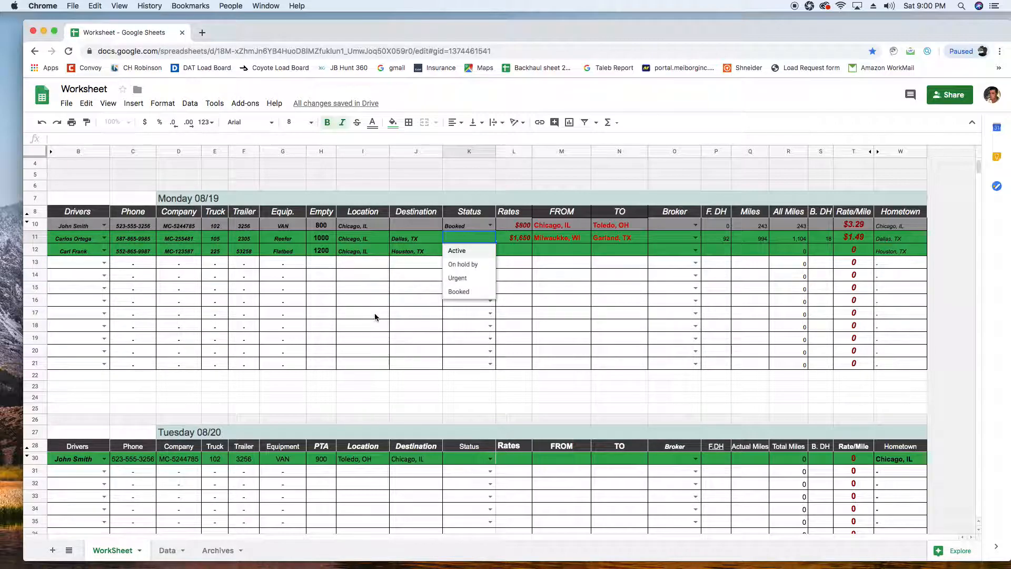
click(459, 291)
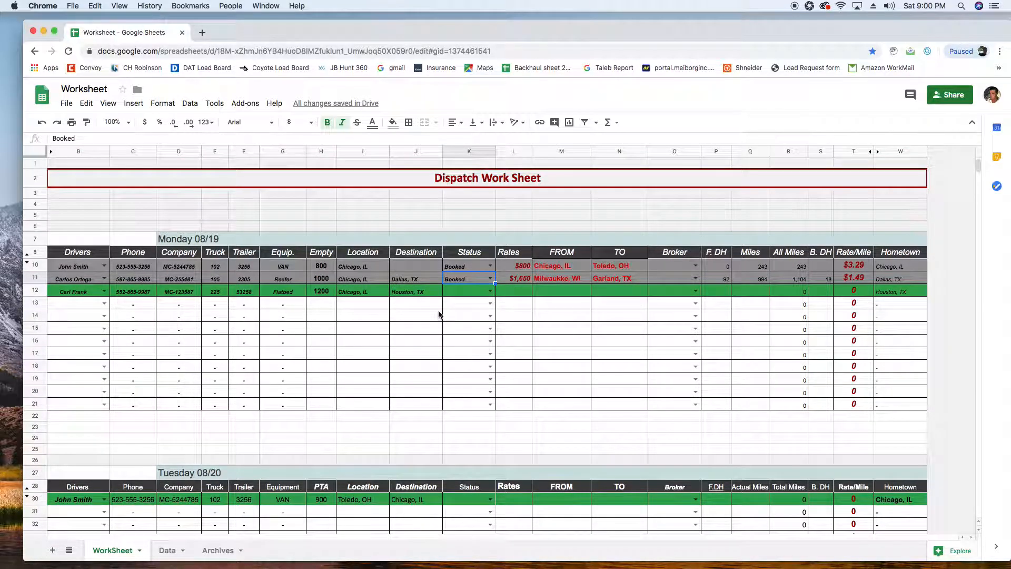
scroll(down, 3)
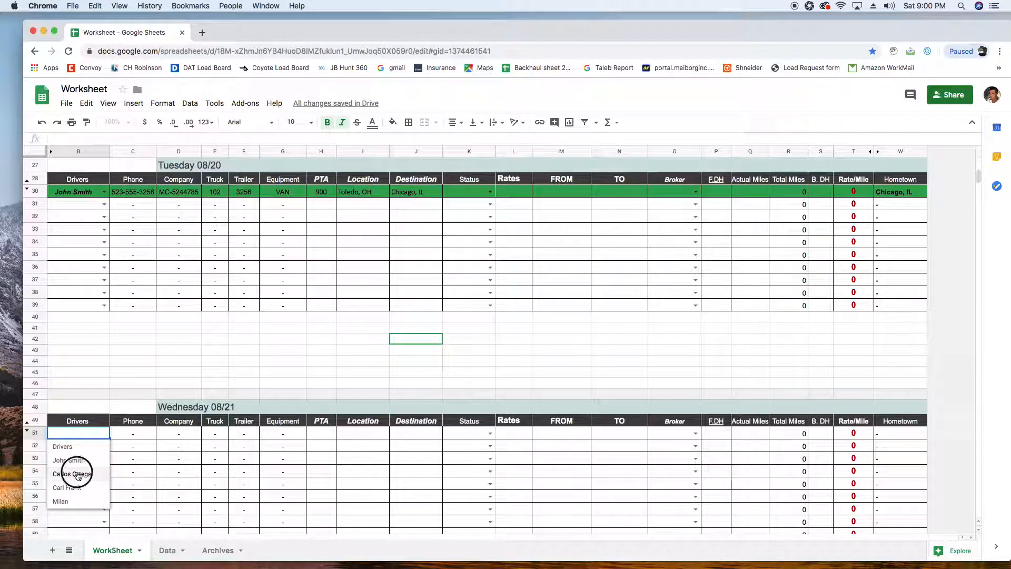
click(68, 473)
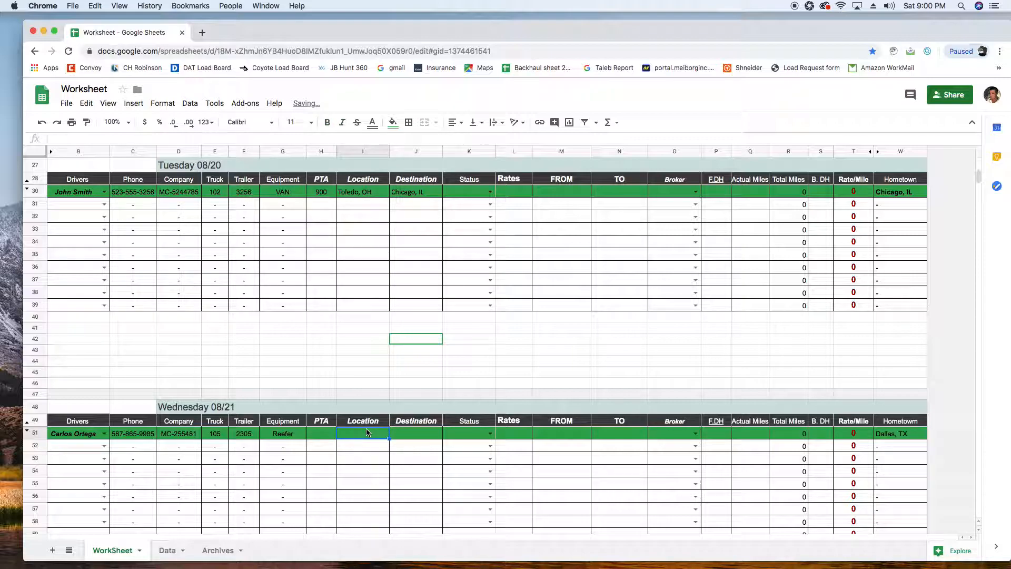
click(320, 433)
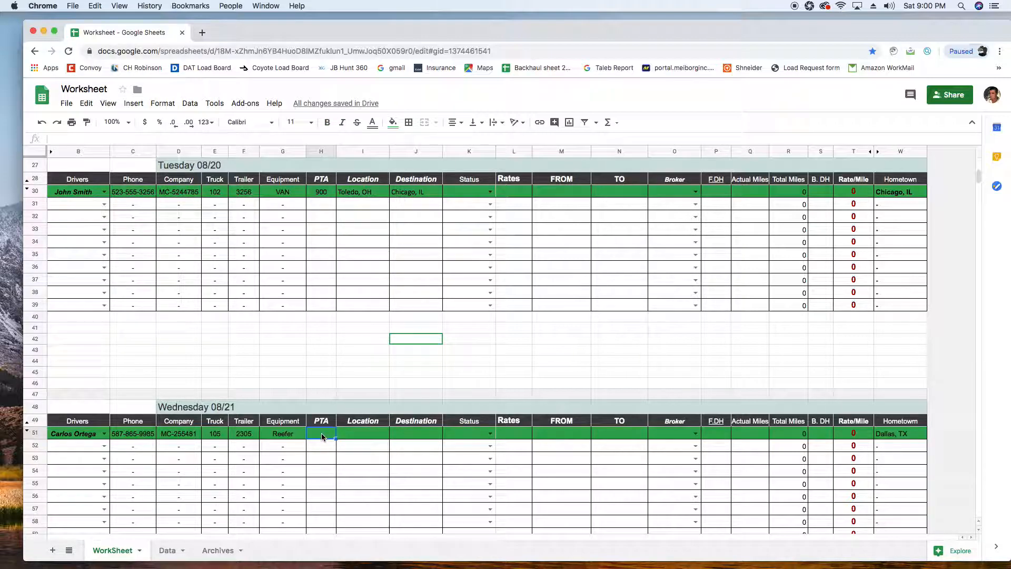
text(1000)
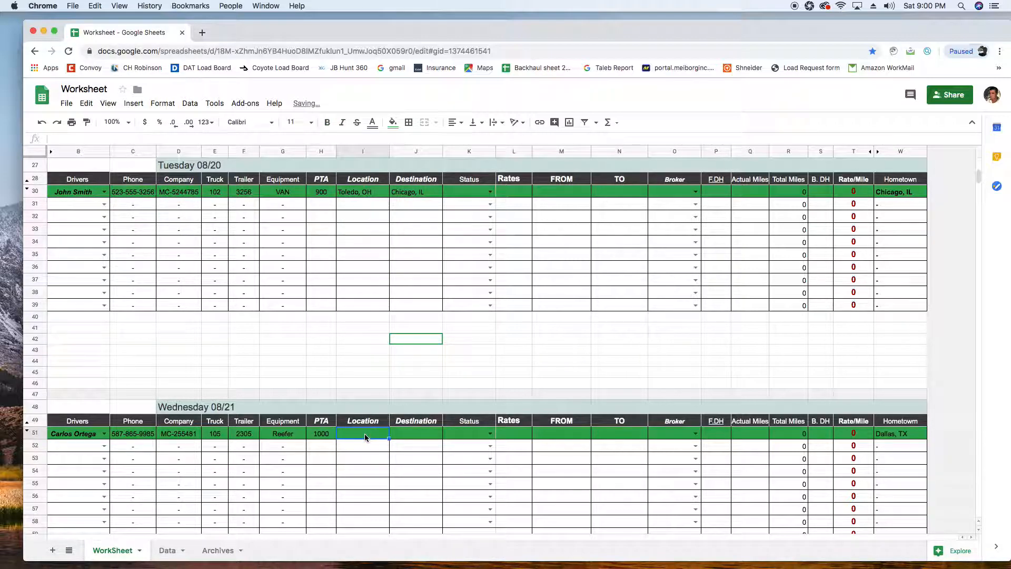
text(Garland, TX)
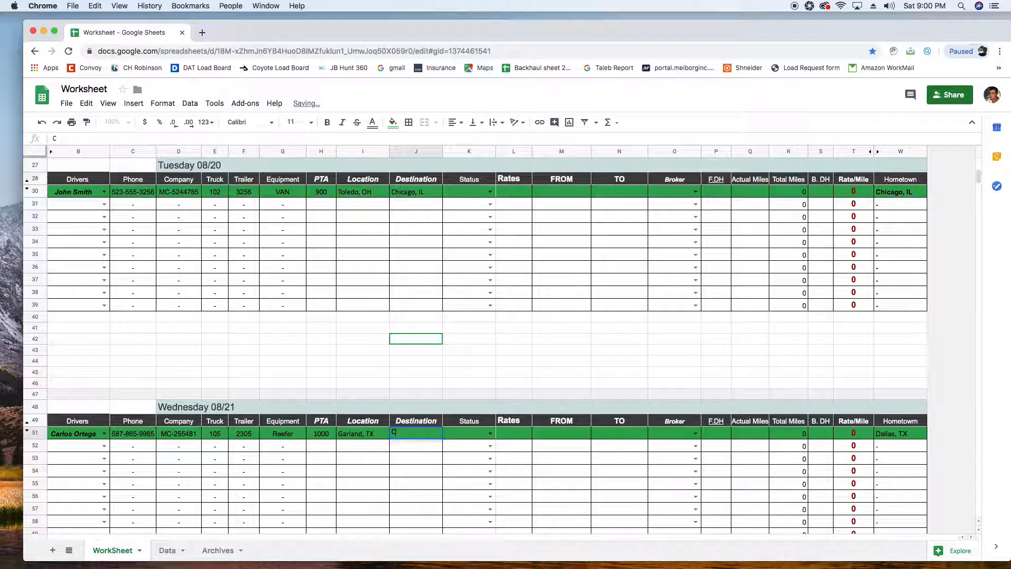
text(Chicago, IL)
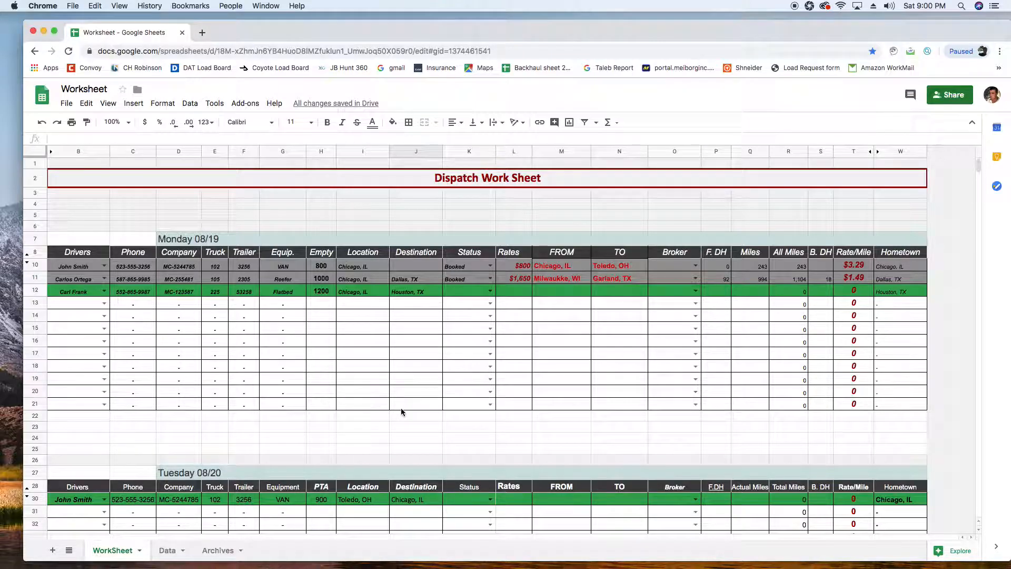
mouse_move(402, 365)
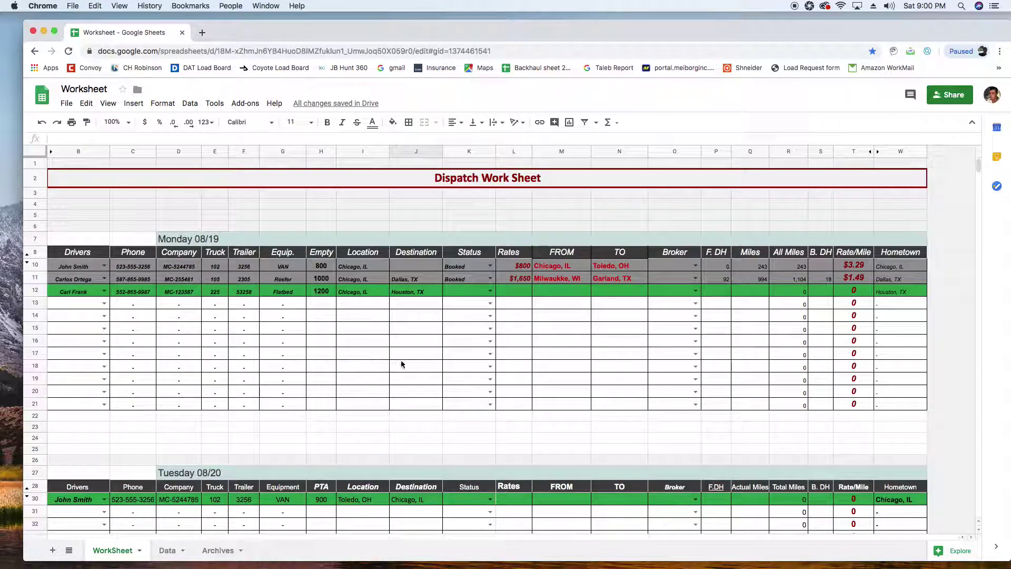
mouse_move(394, 370)
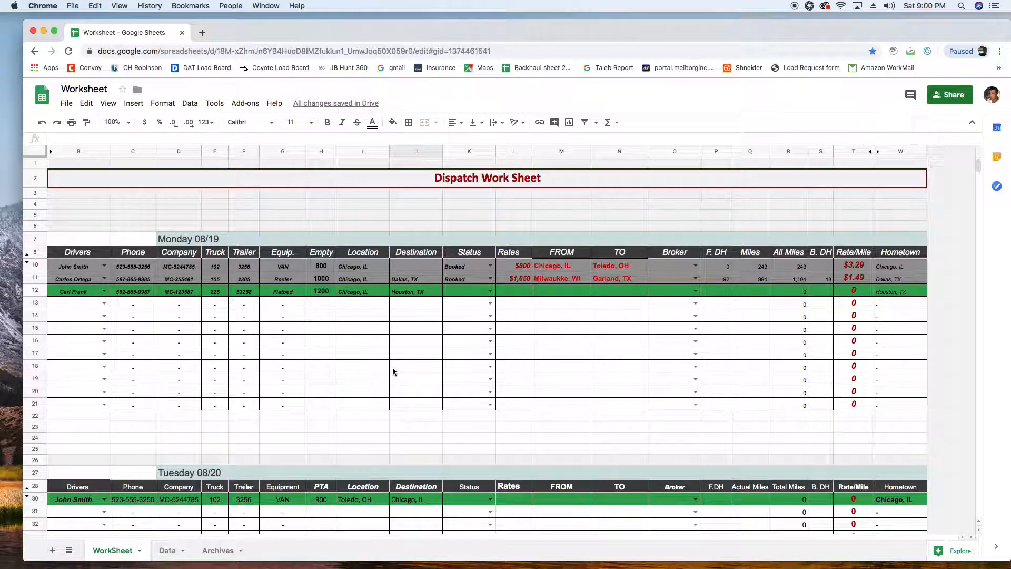
scroll(down, 3)
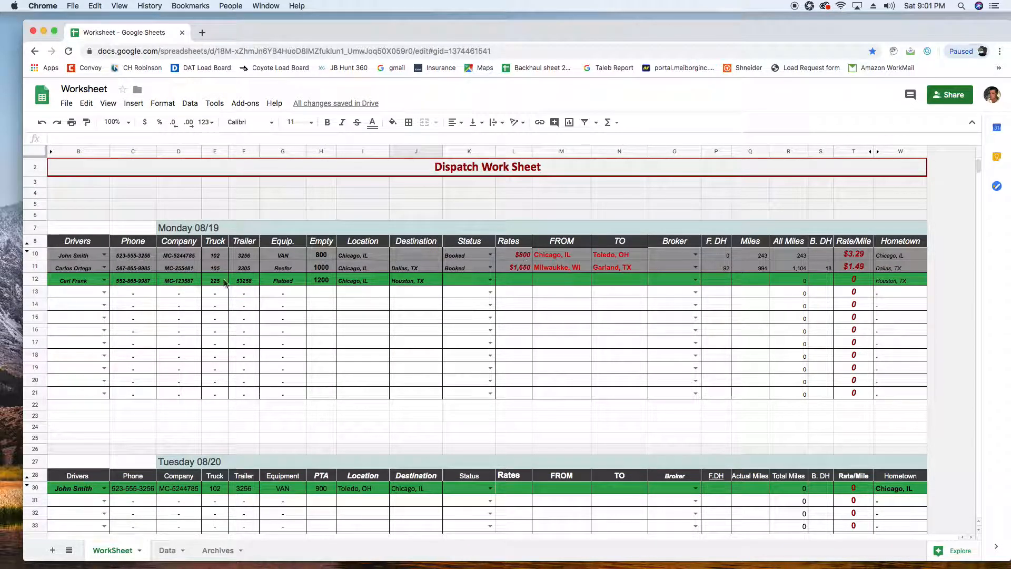
right_click(362, 152)
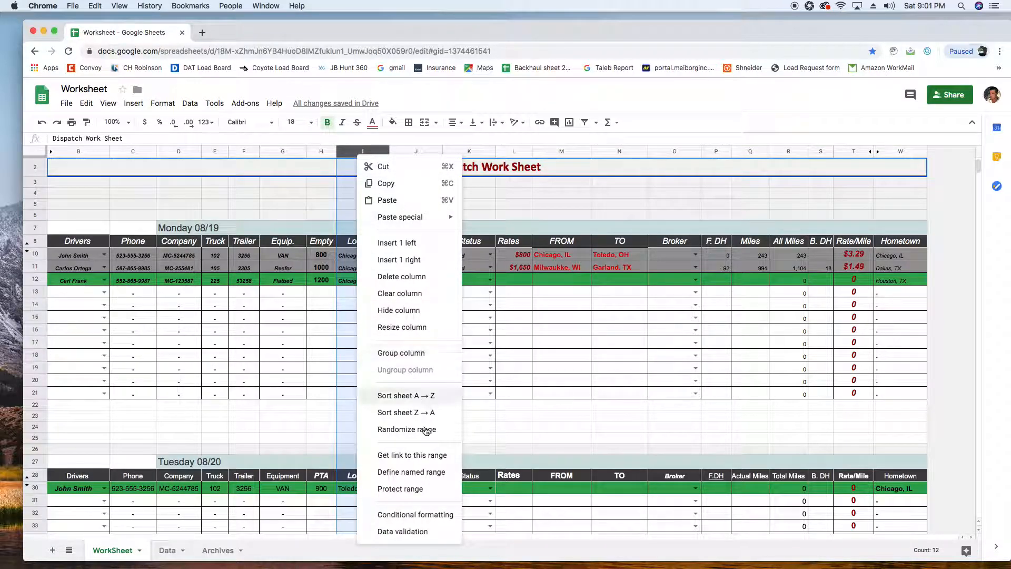
mouse_move(390, 314)
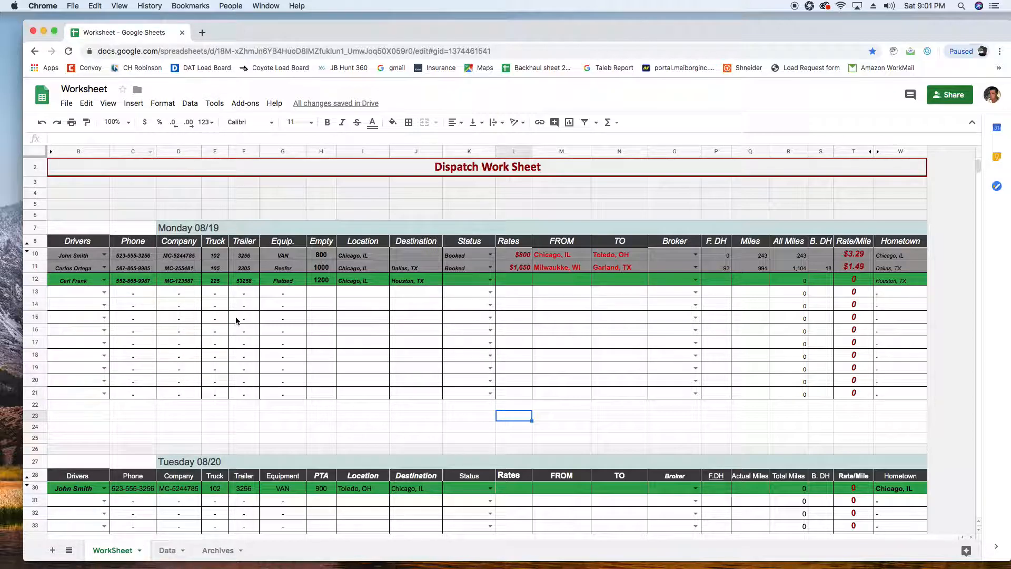
mouse_move(230, 295)
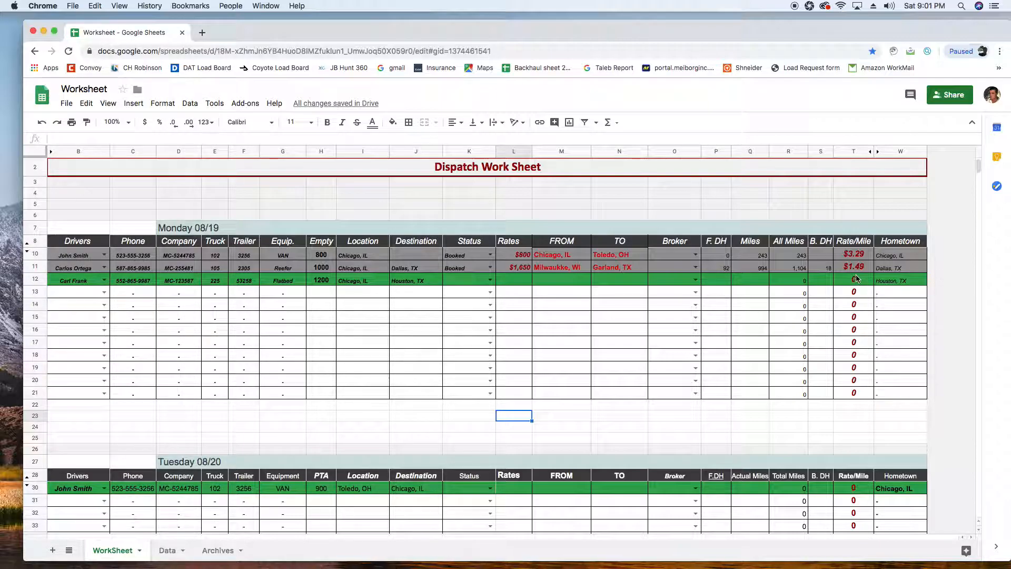
scroll(down, 3)
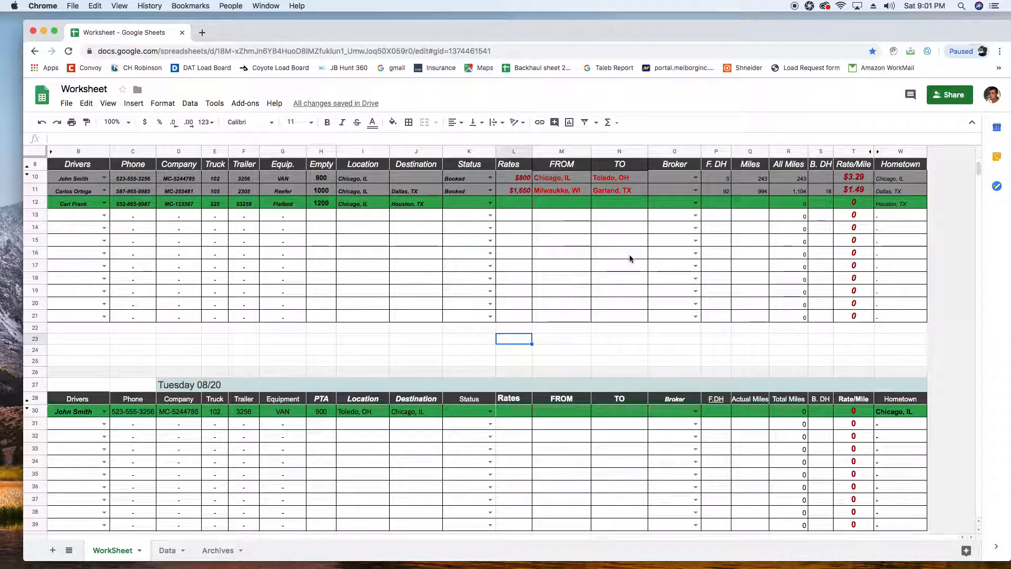
scroll(down, 3)
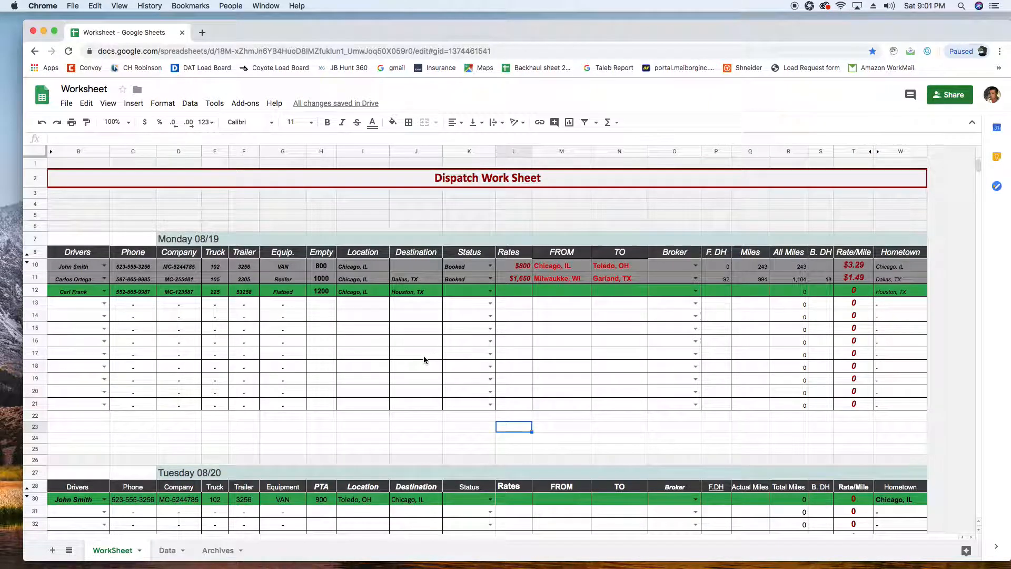
scroll(down, 3)
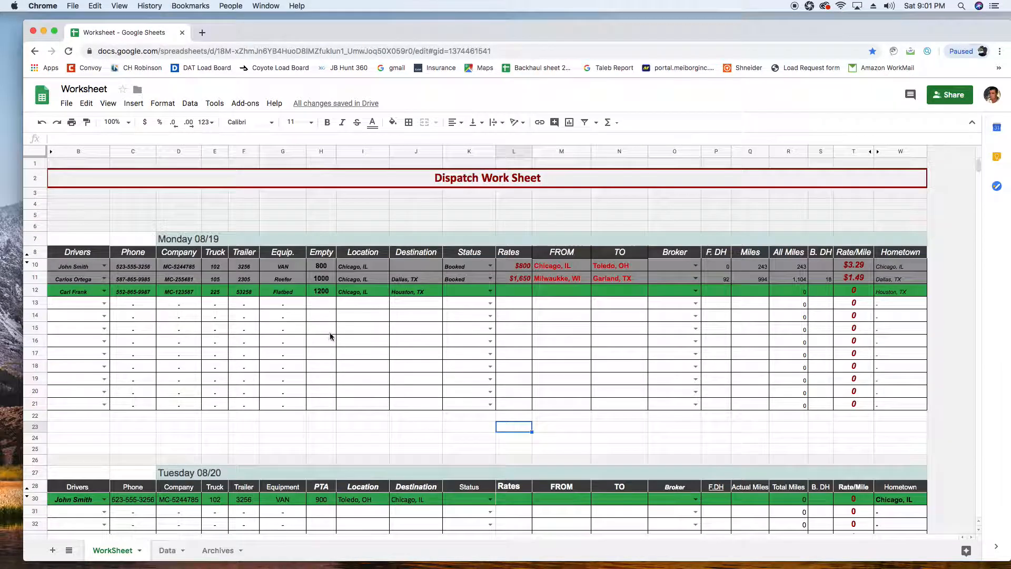
scroll(down, 3)
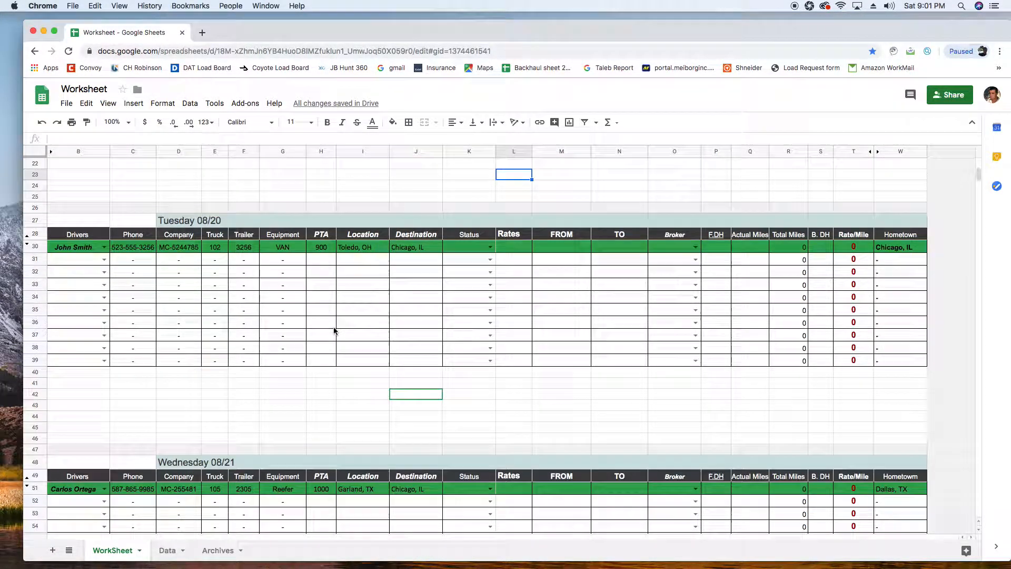
mouse_move(215, 559)
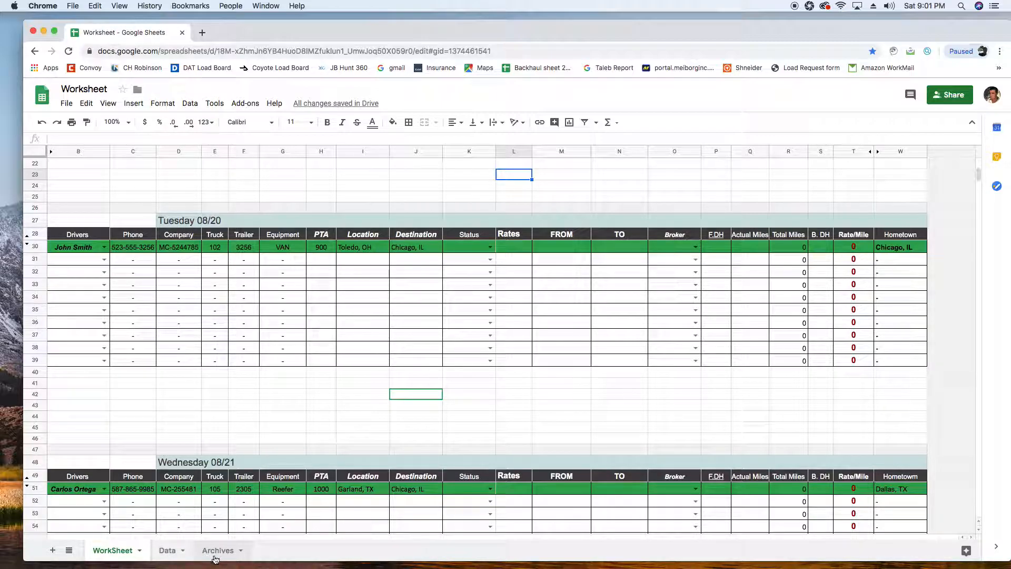
click(216, 550)
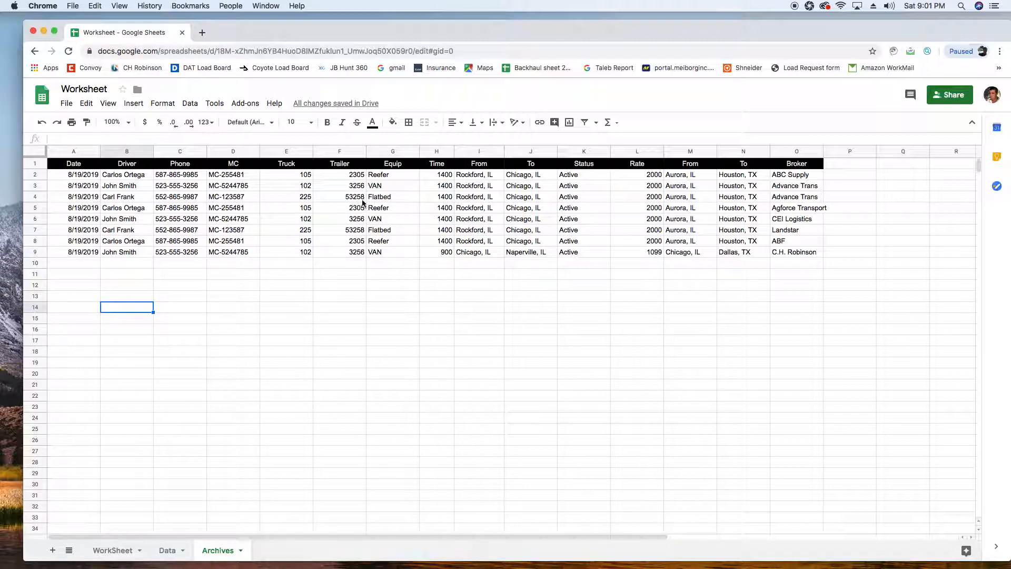
click(111, 550)
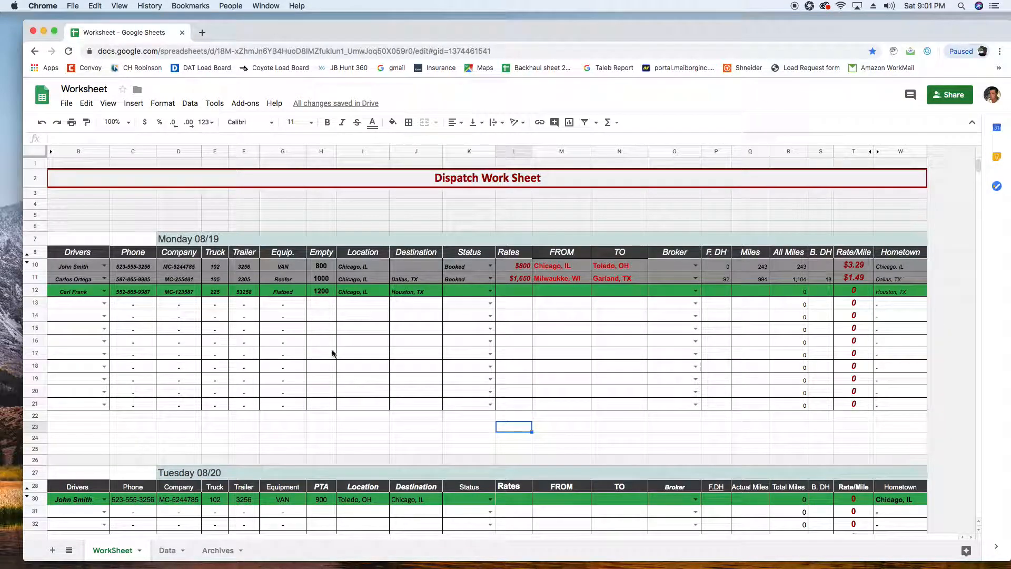
scroll(down, 3)
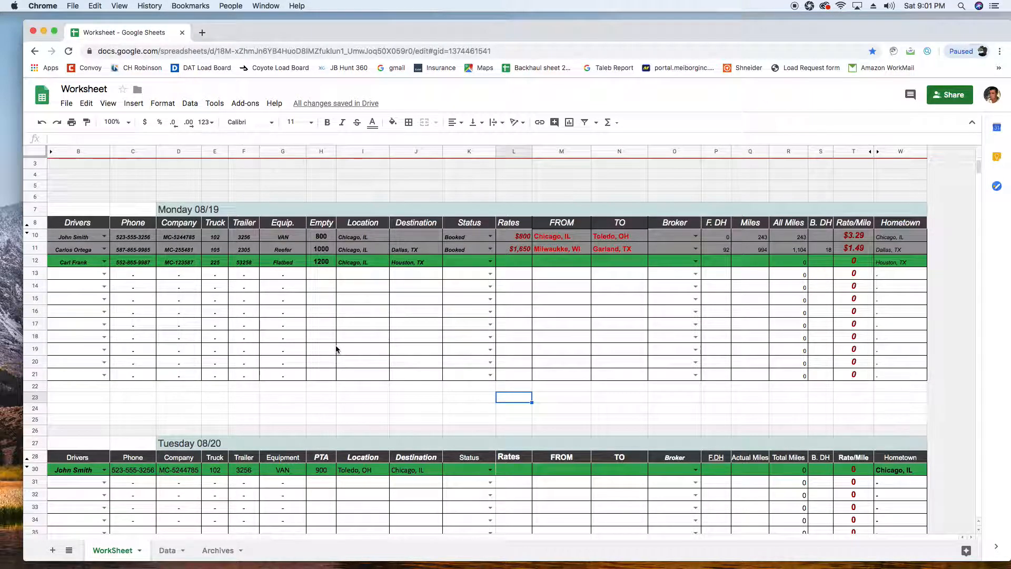
scroll(down, 3)
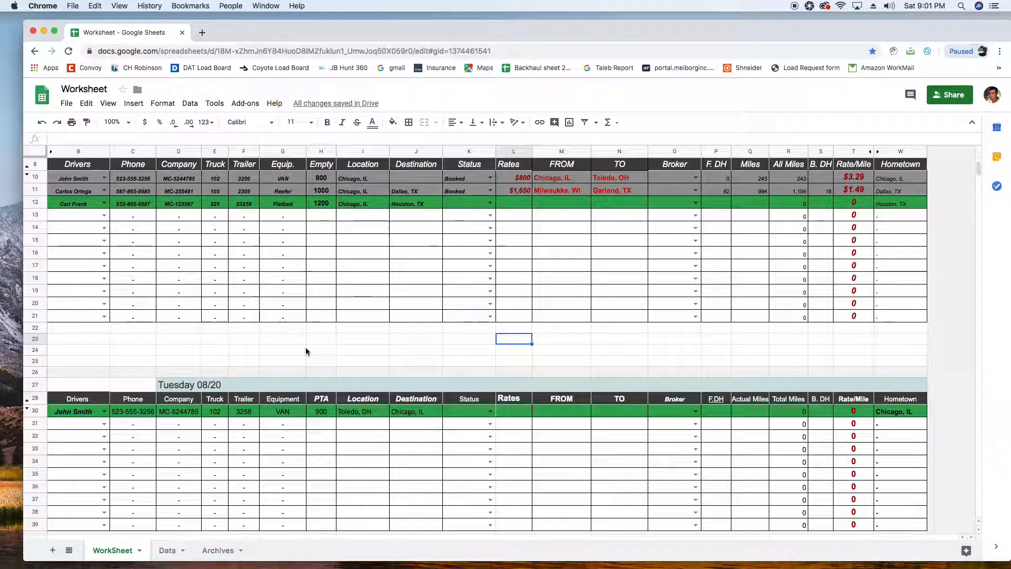